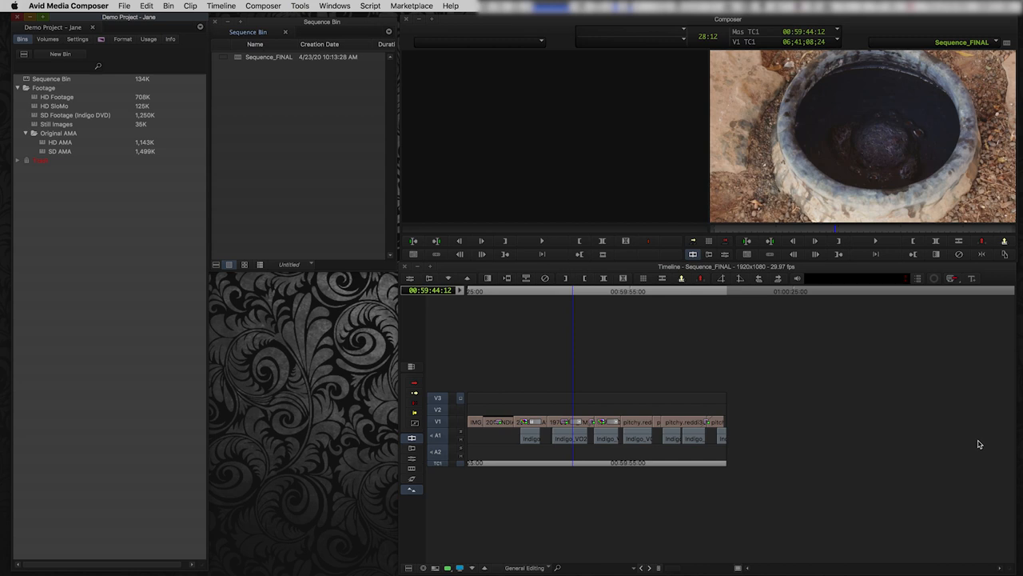
pyautogui.moveTo(674, 470)
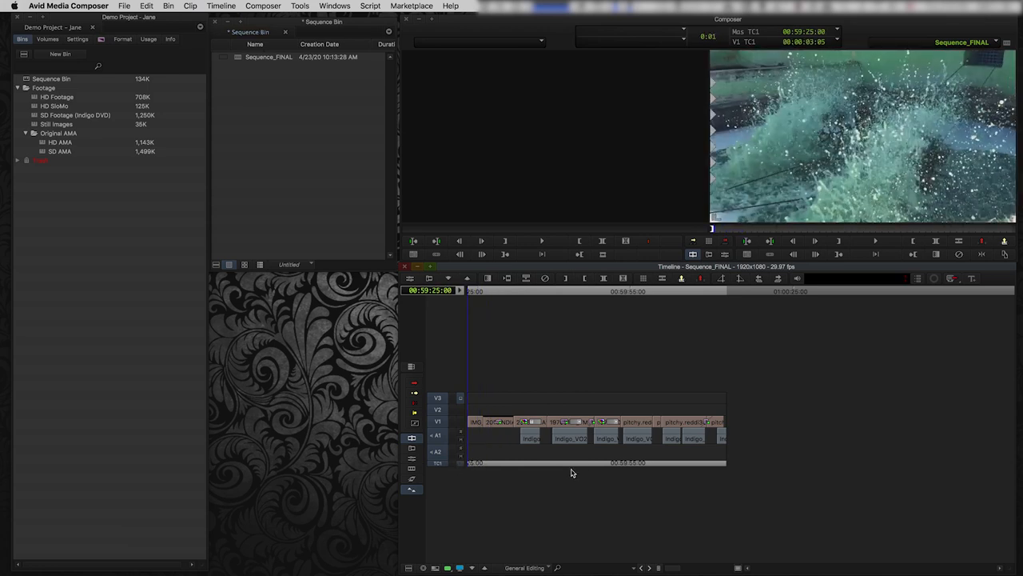
# Scrub through Sequence_FINAL to preview its clips, then park at the opening water-splash shot.
pyautogui.click(601, 462)
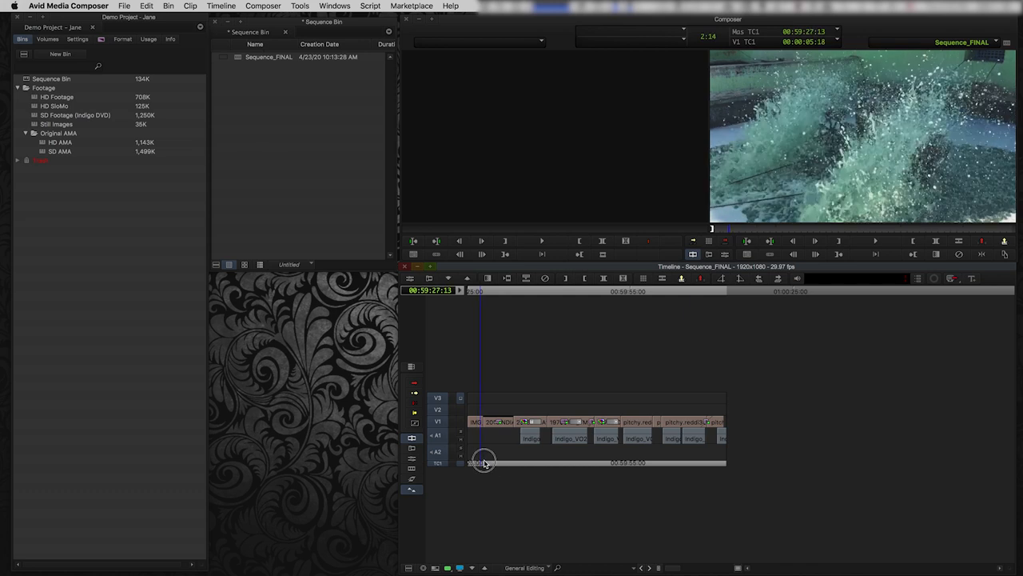
pyautogui.moveTo(483, 462); pyautogui.dragTo(540, 467)
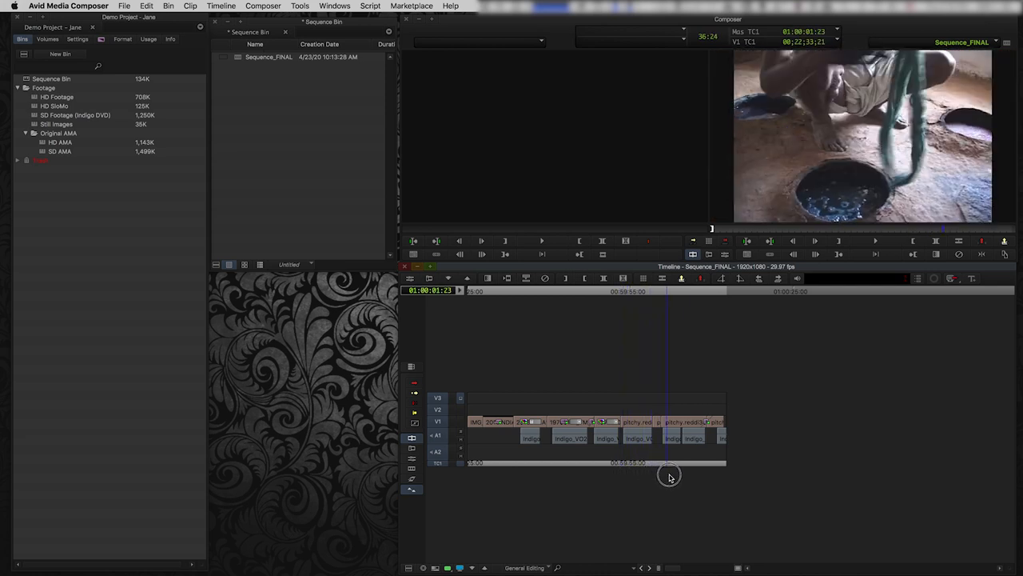
pyautogui.moveTo(668, 462); pyautogui.dragTo(610, 462)
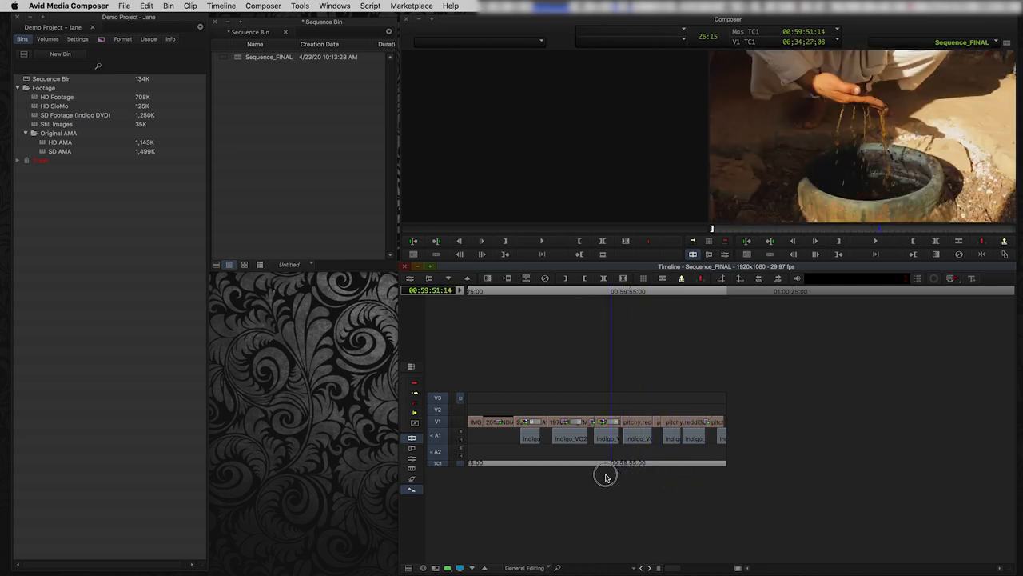
pyautogui.click(499, 456)
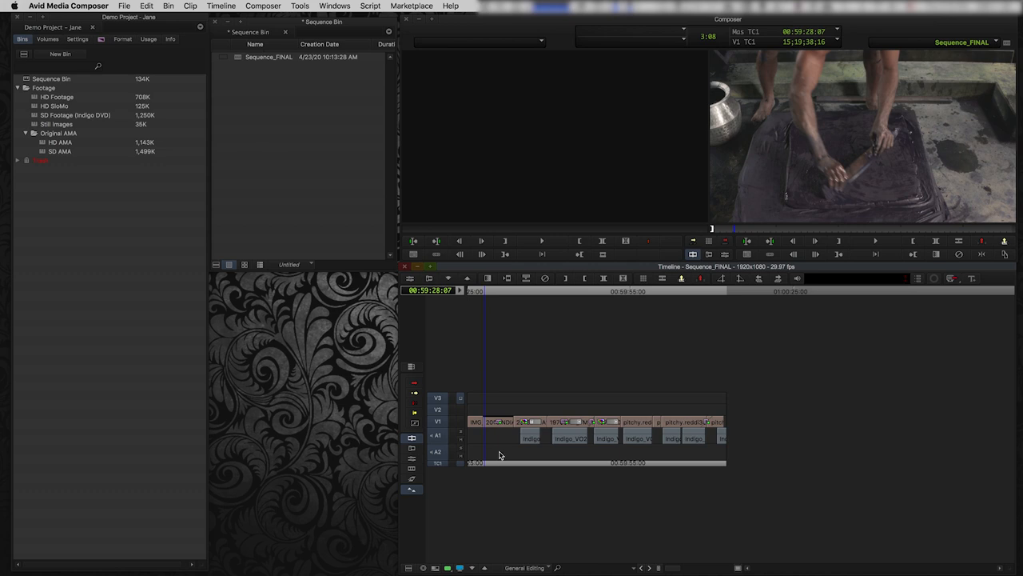
pyautogui.moveTo(510, 448)
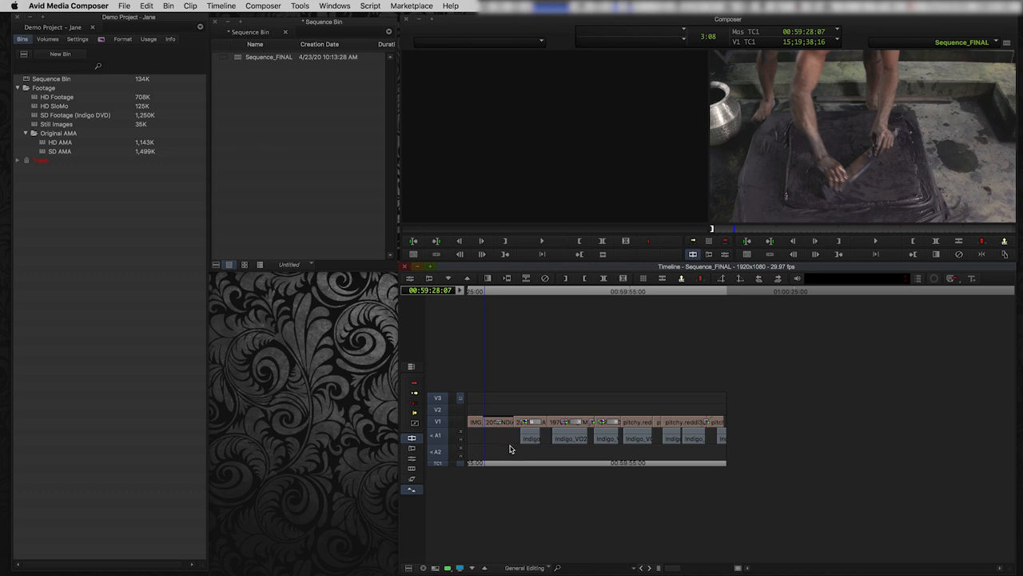
pyautogui.moveTo(496, 445)
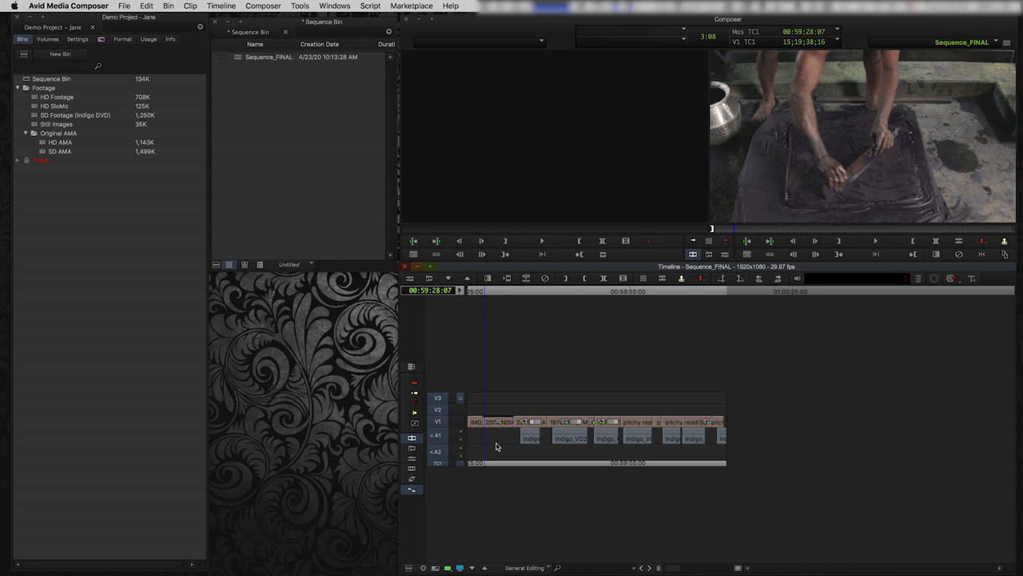
pyautogui.moveTo(495, 446)
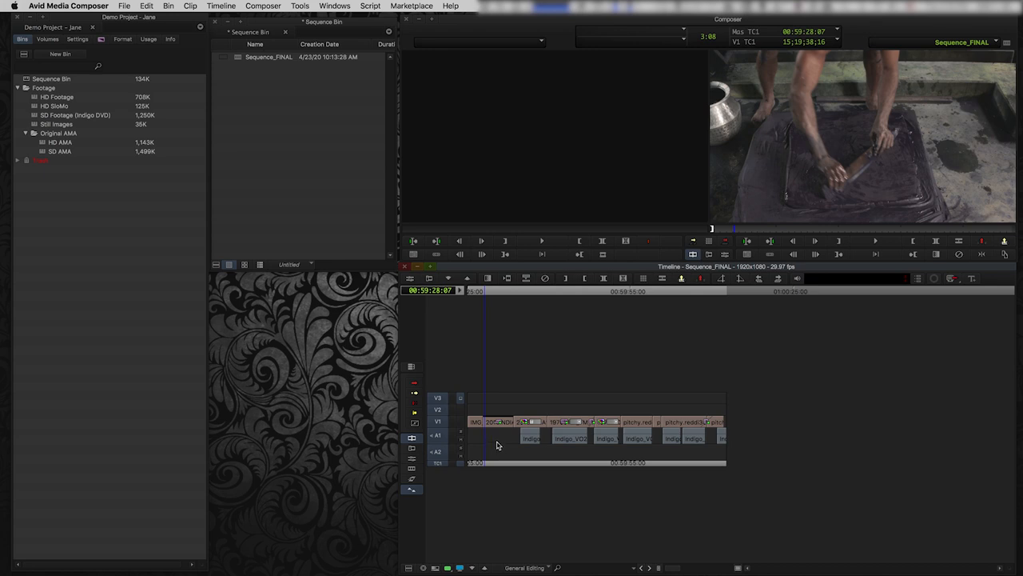
pyautogui.click(509, 448)
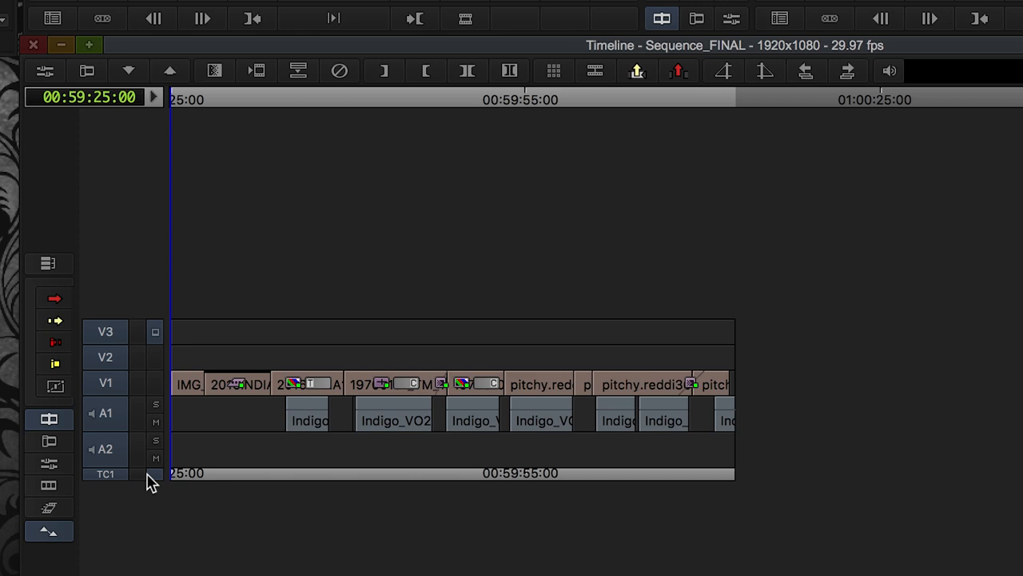
pyautogui.moveTo(178, 464)
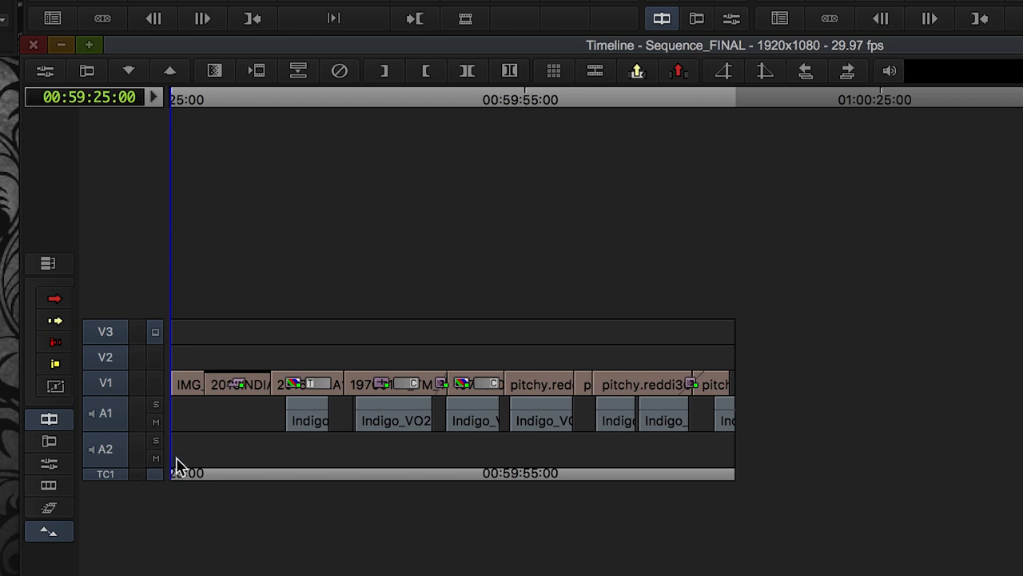
pyautogui.moveTo(288, 462)
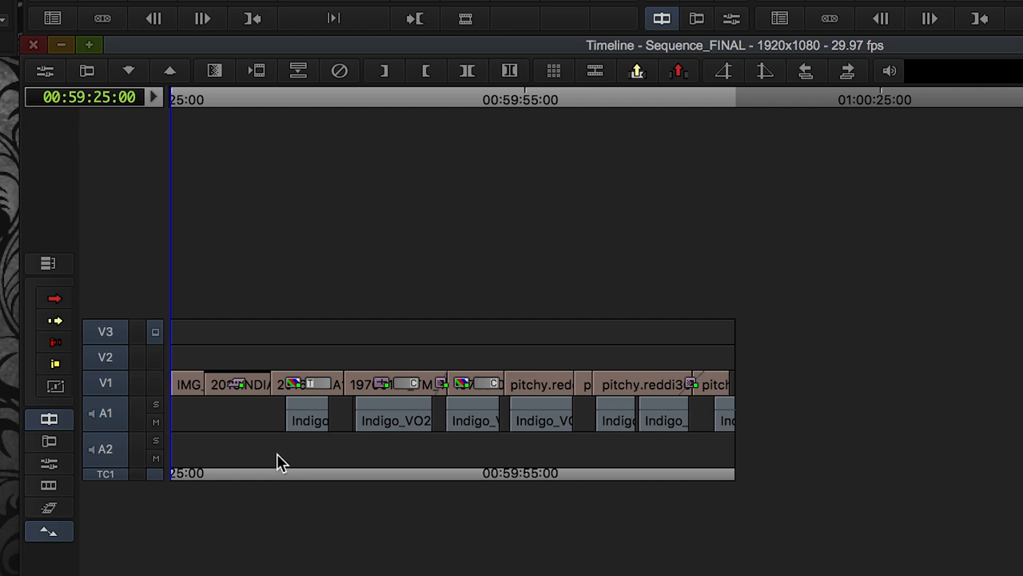
pyautogui.moveTo(268, 462)
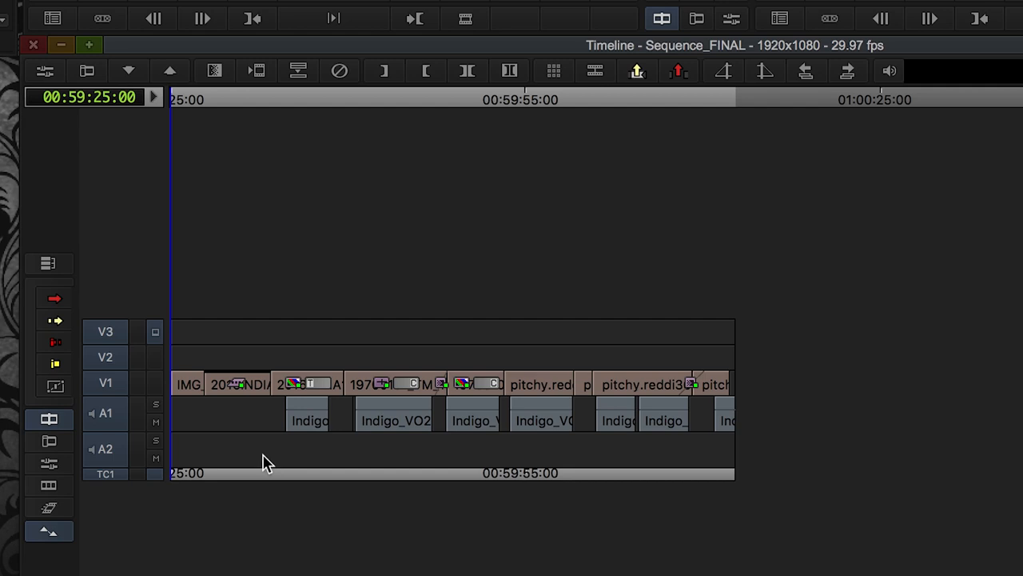
pyautogui.click(250, 474)
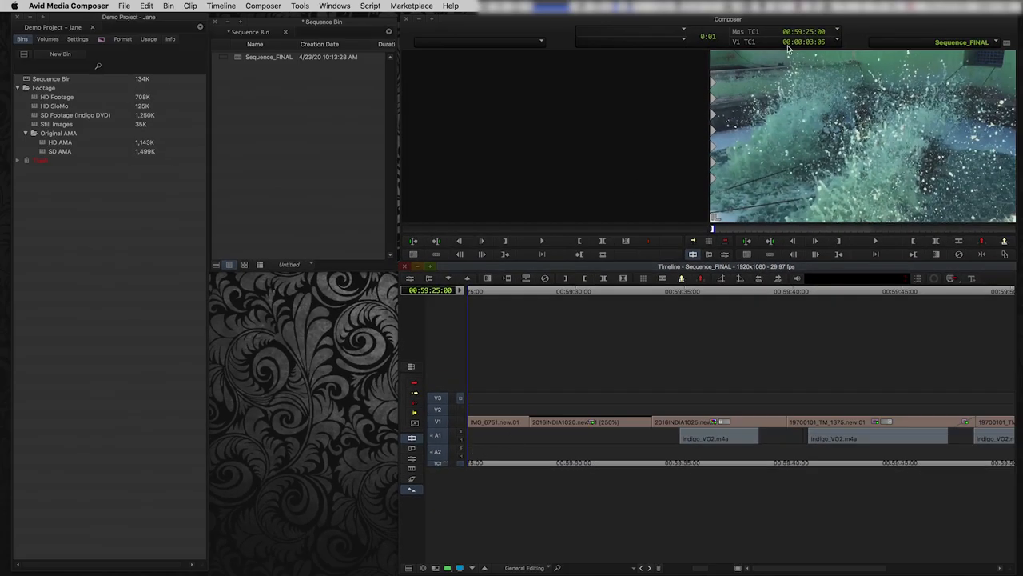
pyautogui.moveTo(793, 42)
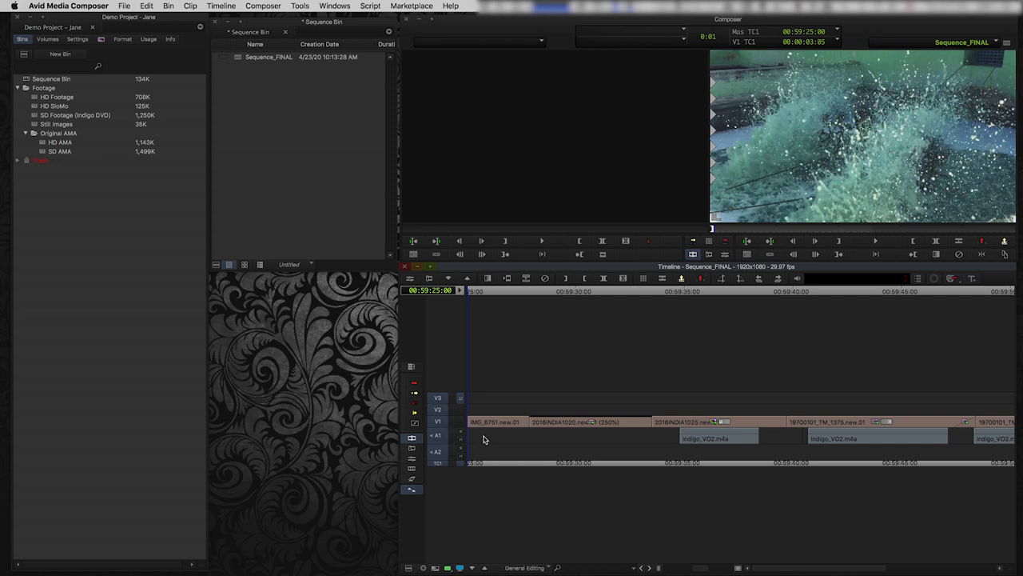
# Make the Sequence Bin active with Sequence_FINAL selected.
pyautogui.click(522, 442)
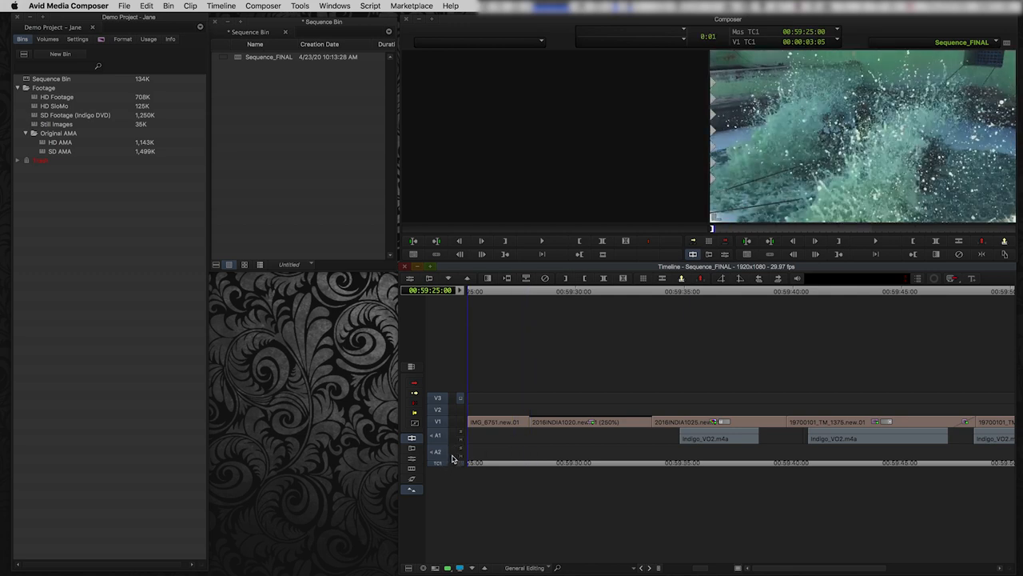
pyautogui.moveTo(262, 125)
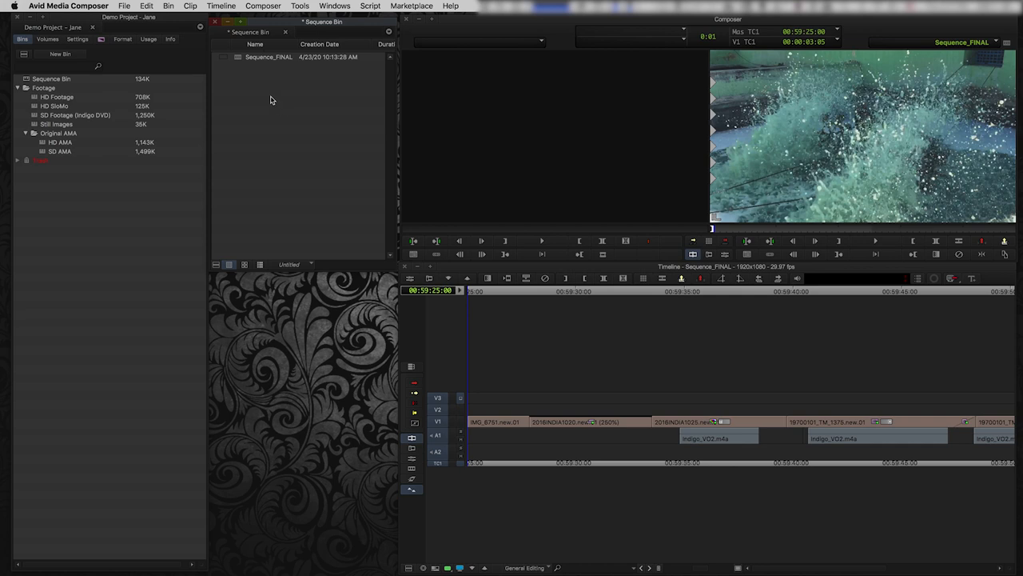
pyautogui.click(269, 58)
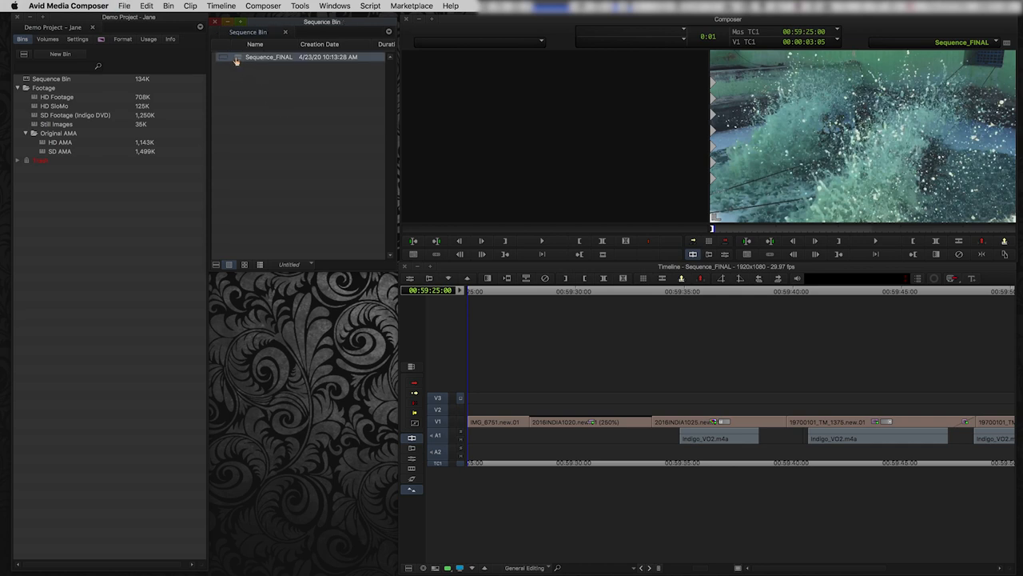
# Set Sequence_FINAL's starting timecode to 01:00:00:00 via Sequence Report, then cancel the report.
pyautogui.rightClick(236, 60)
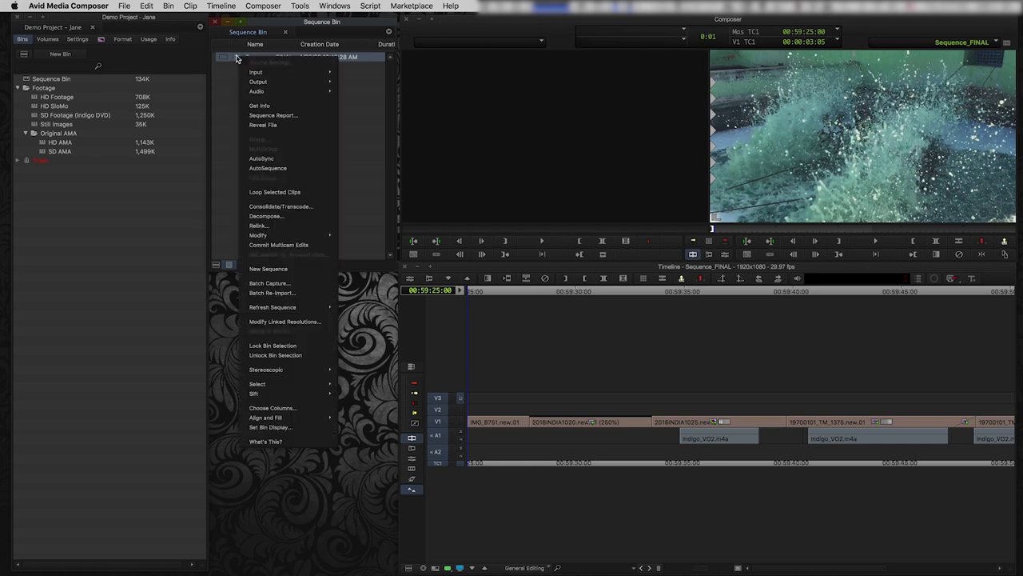
pyautogui.click(273, 116)
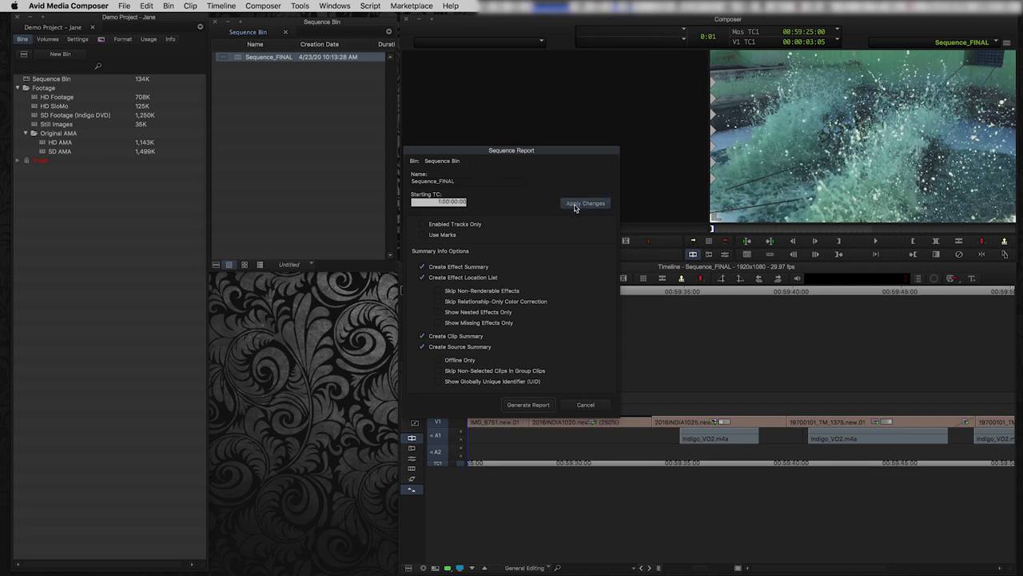
pyautogui.click(585, 203)
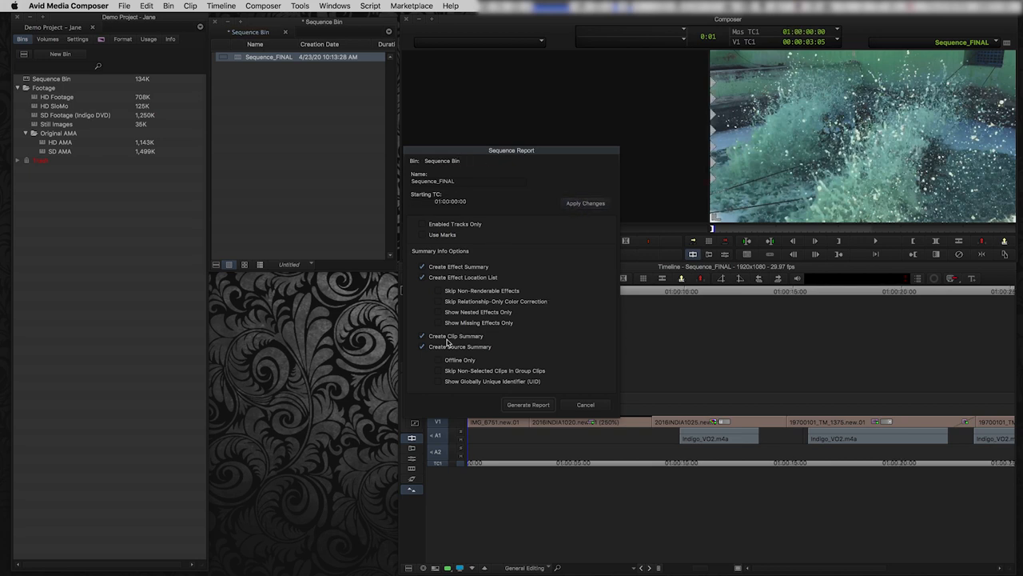
pyautogui.moveTo(473, 286)
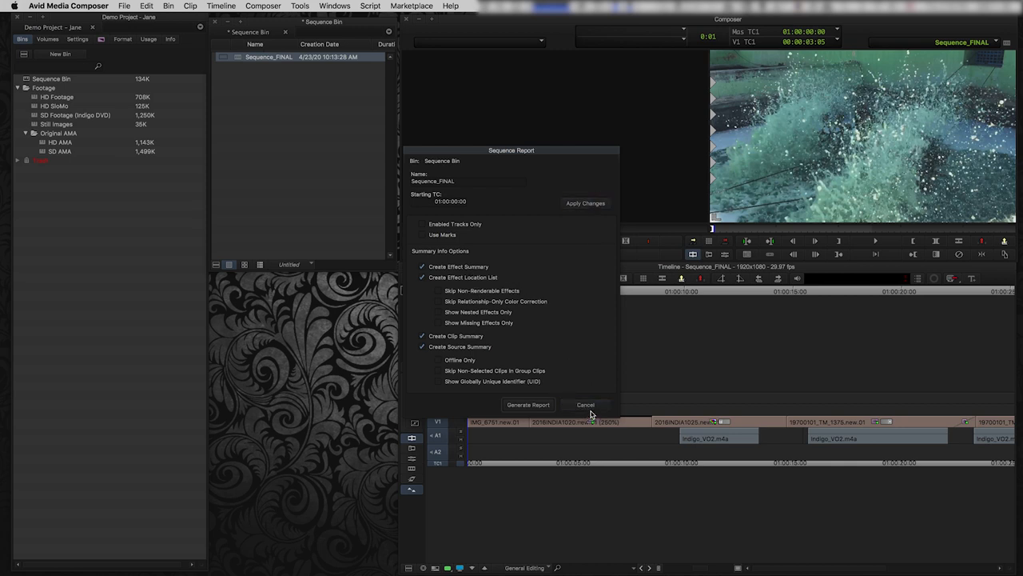
pyautogui.click(585, 403)
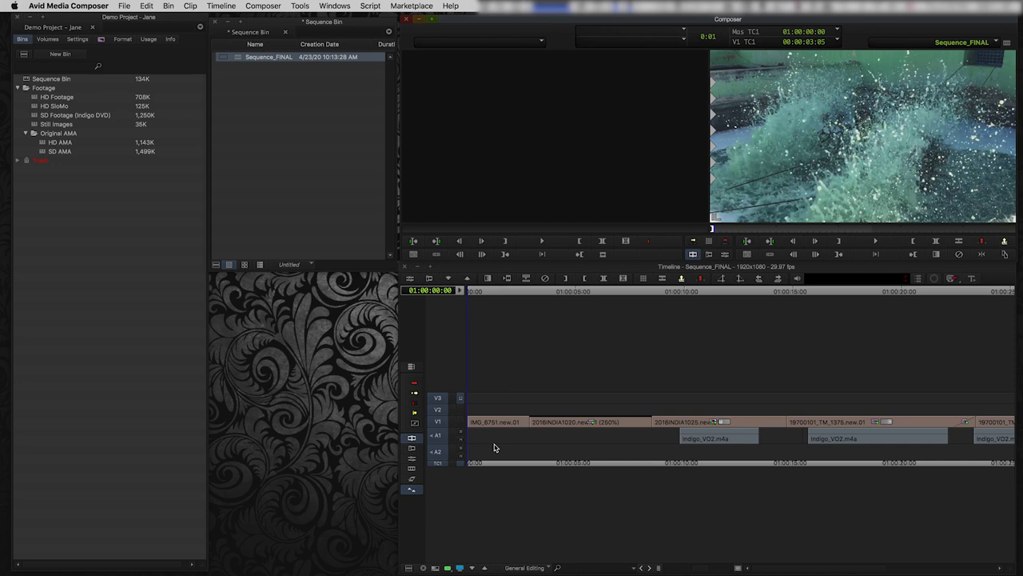
pyautogui.moveTo(512, 462)
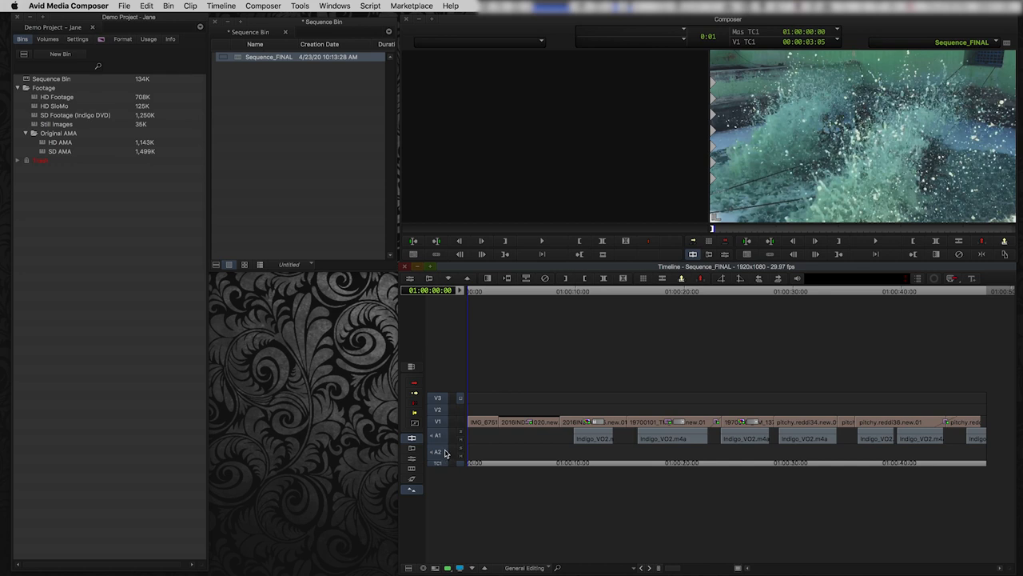
pyautogui.moveTo(489, 451)
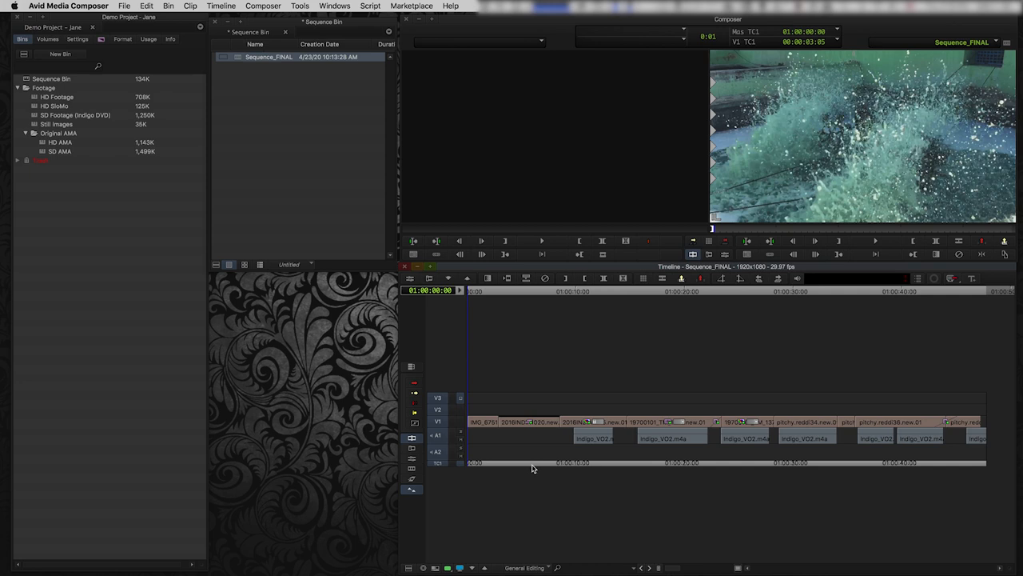
pyautogui.moveTo(539, 463)
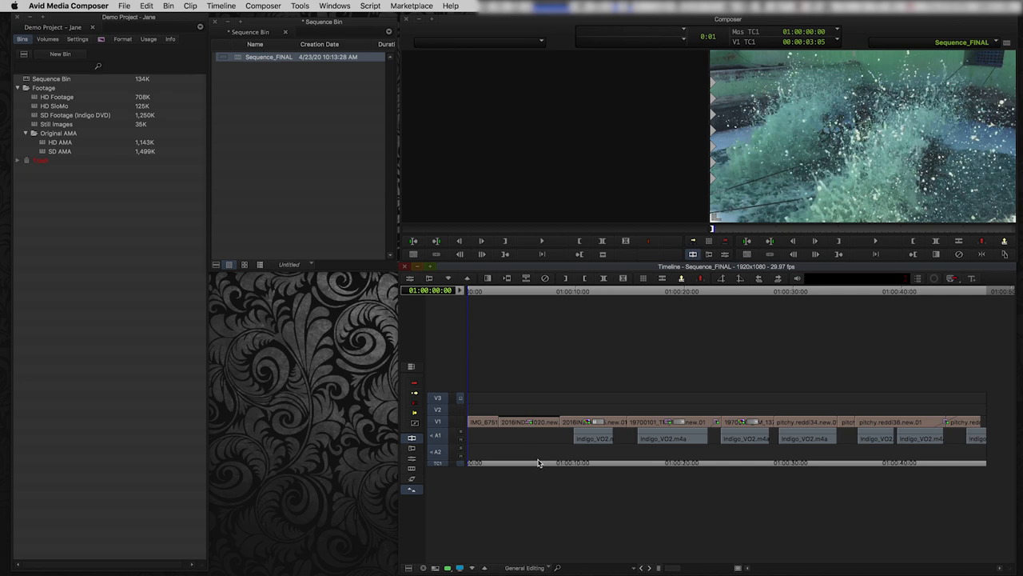
pyautogui.moveTo(438, 300)
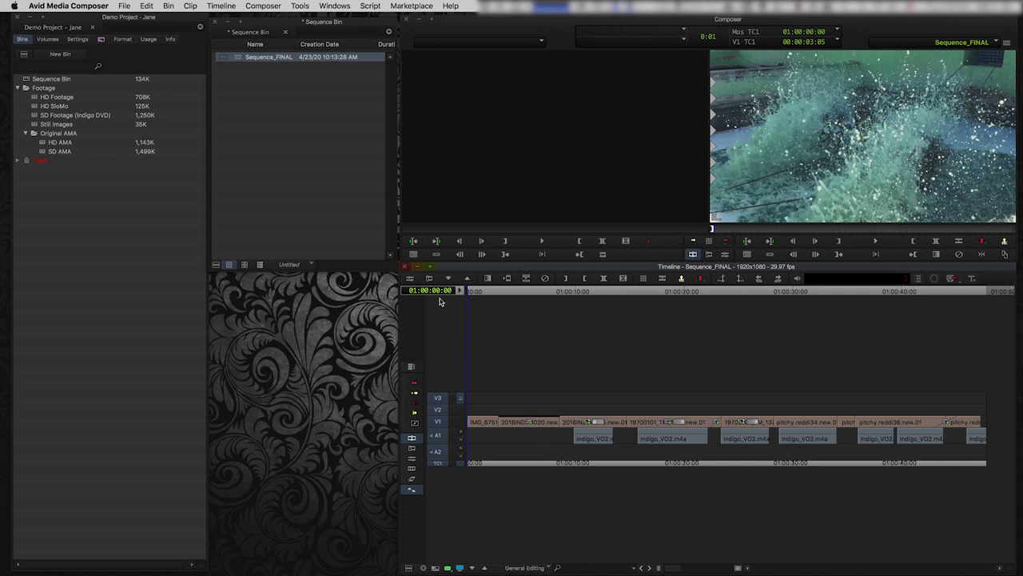
# Jump the position to 00:59:58:13, in black filler before the first clip.
pyautogui.click(222, 7)
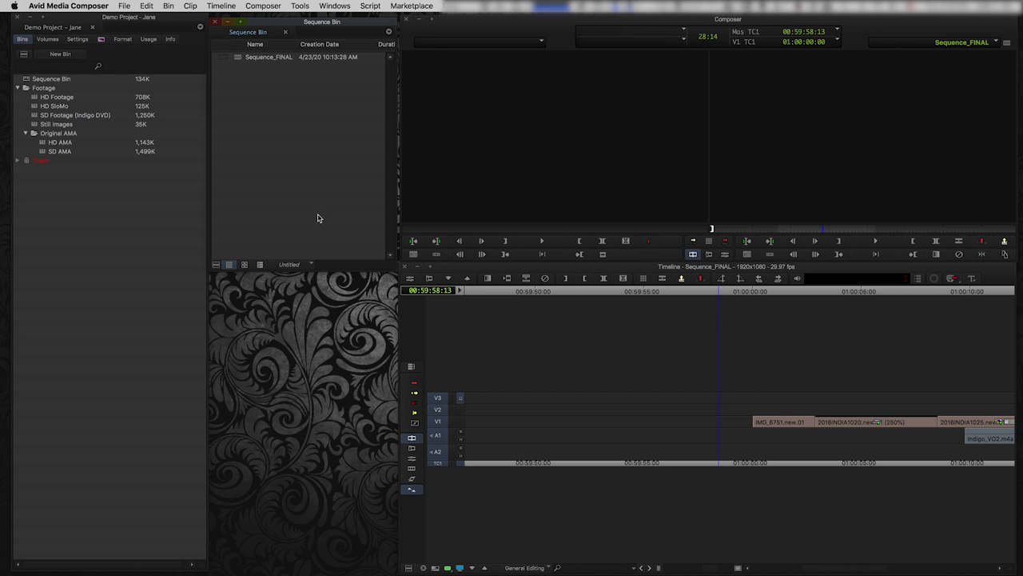
# Import from the bin, navigate to SupportingFiles/Test_Patterns and choose SMPTE_Bars.pct.
pyautogui.rightClick(275, 106)
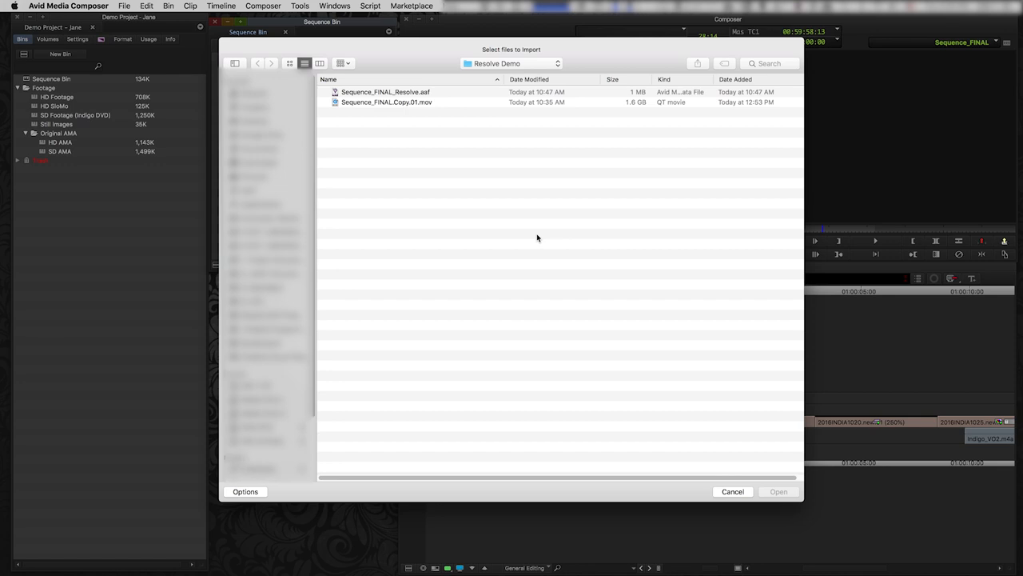
pyautogui.moveTo(435, 287)
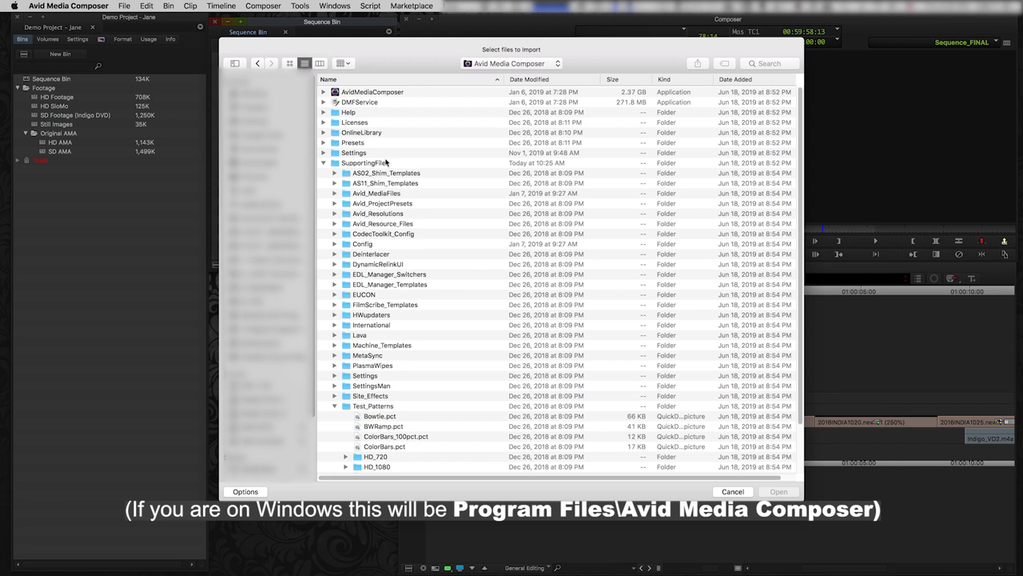
pyautogui.click(323, 163)
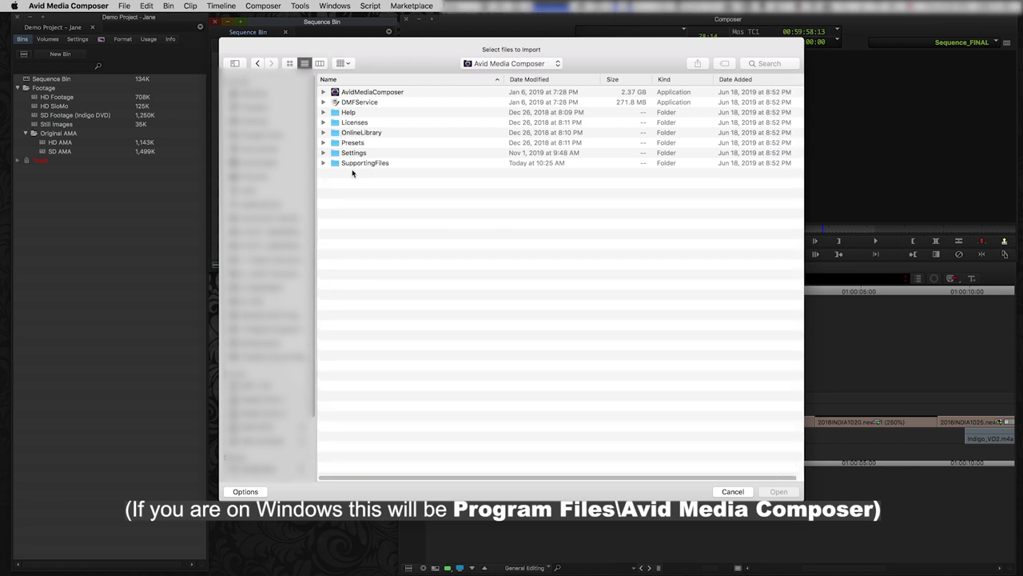
pyautogui.click(323, 163)
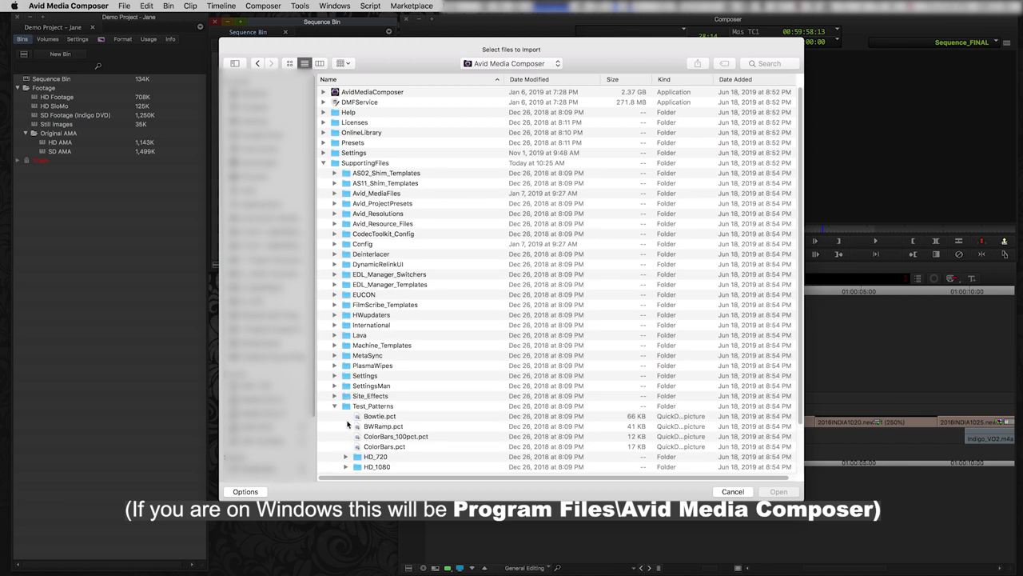
pyautogui.click(375, 406)
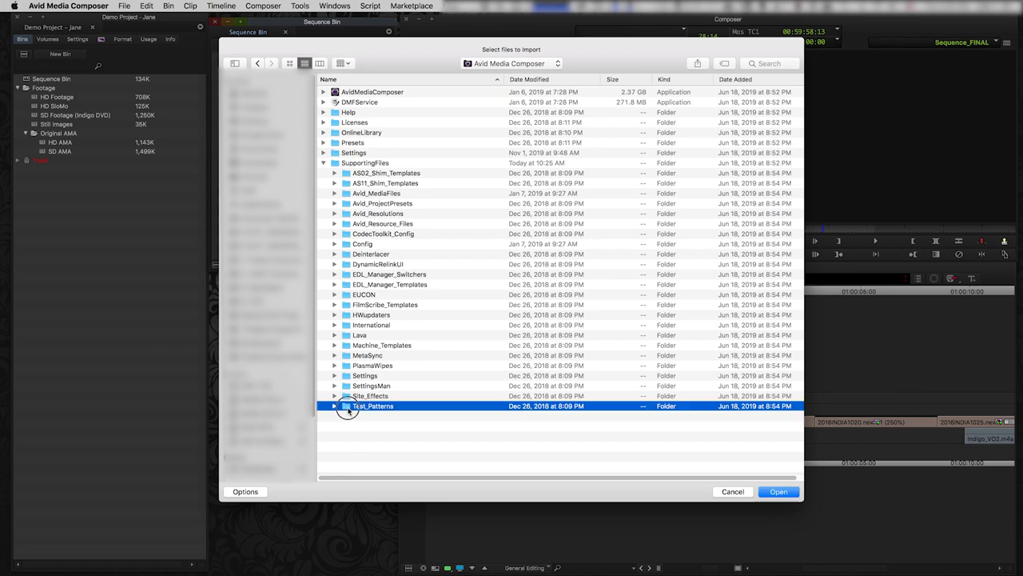
pyautogui.doubleClick(372, 407)
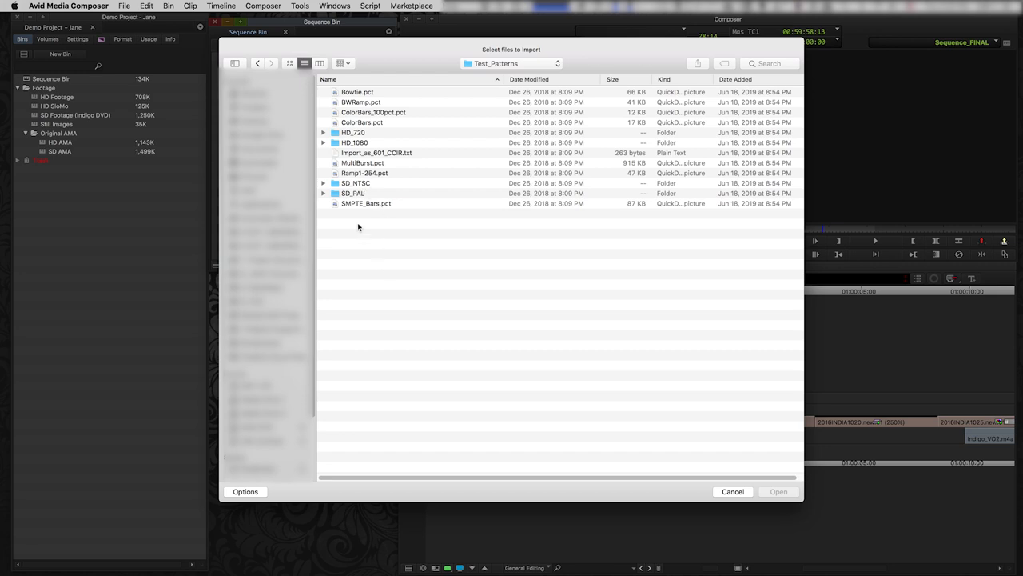
pyautogui.click(366, 203)
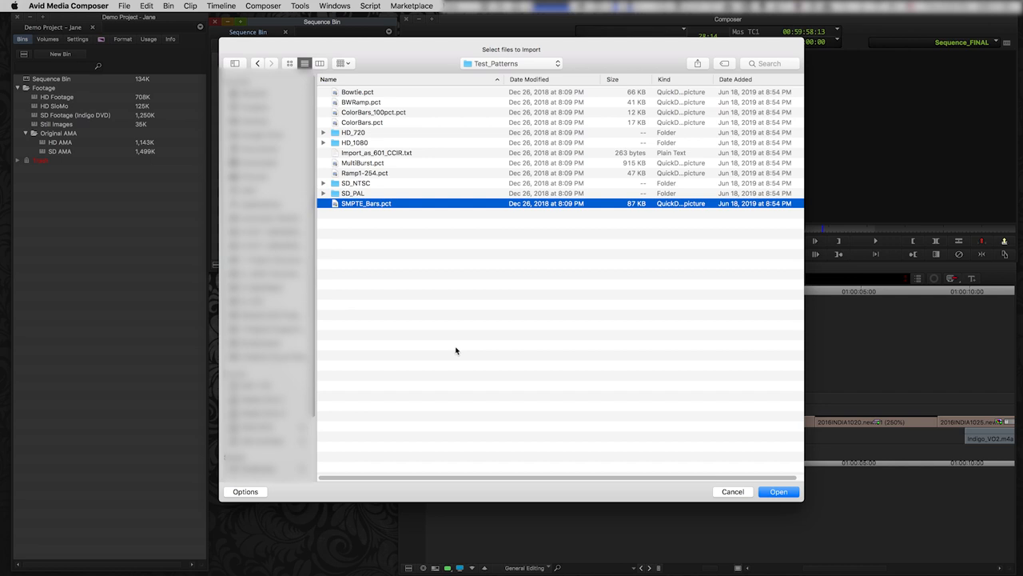
pyautogui.moveTo(237, 503)
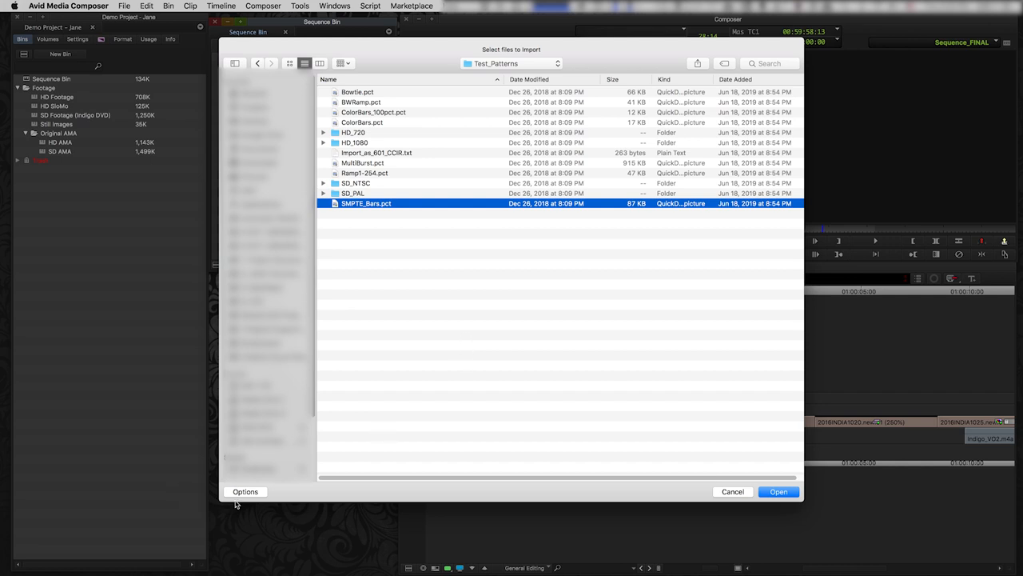
pyautogui.click(246, 491)
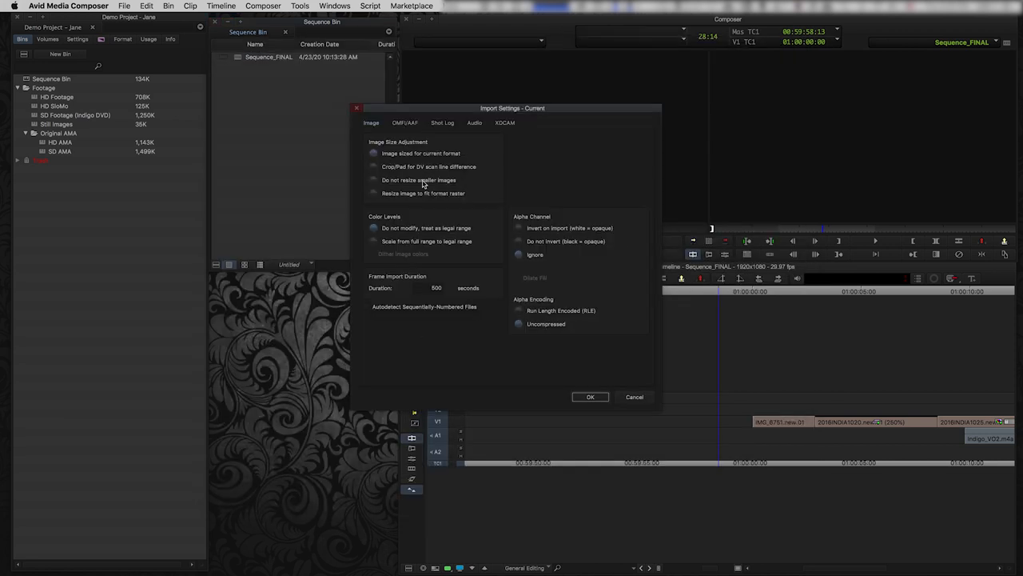
# Keep the import image size set to the current format.
pyautogui.click(374, 154)
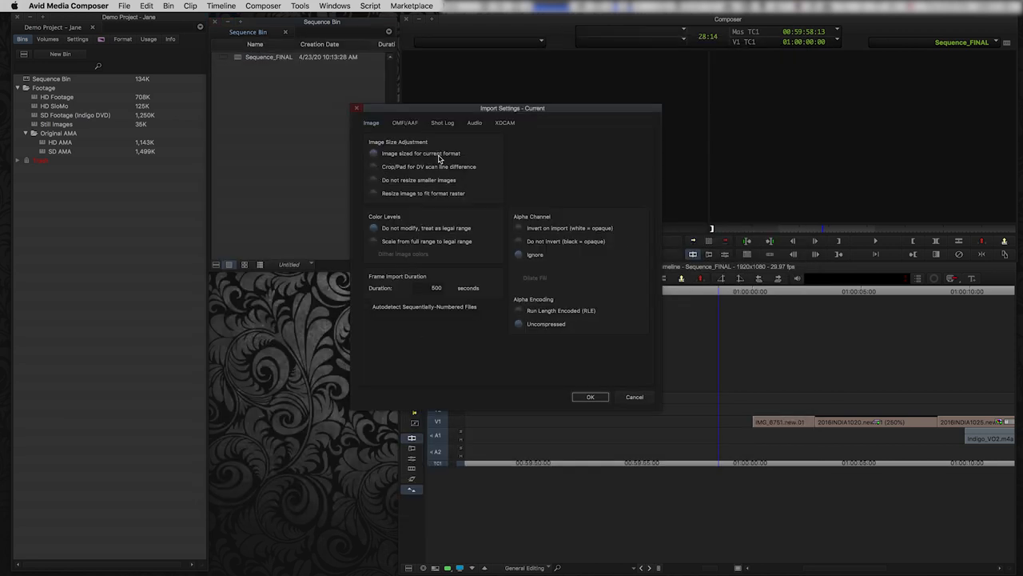
pyautogui.moveTo(406, 214)
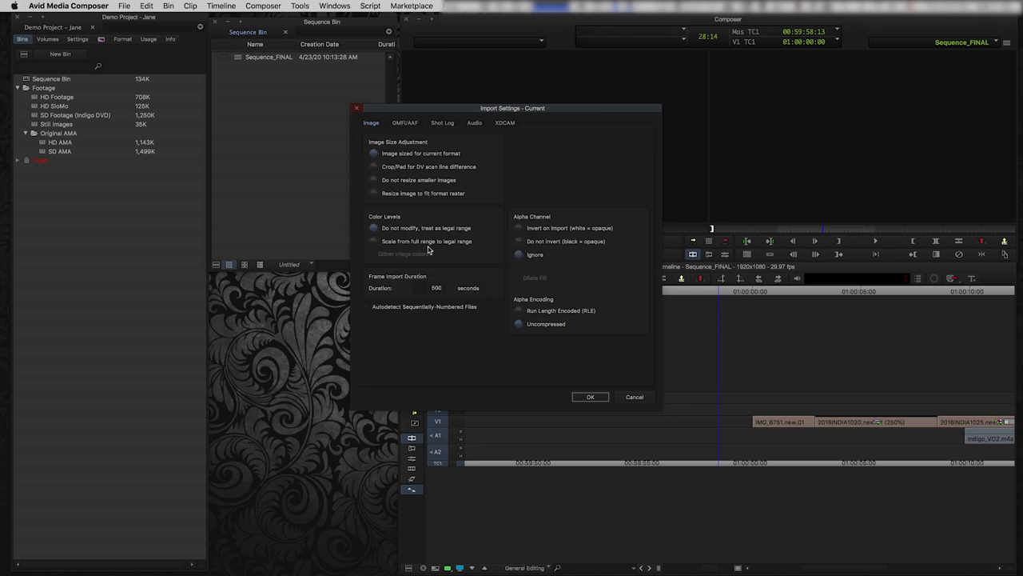
pyautogui.moveTo(406, 249)
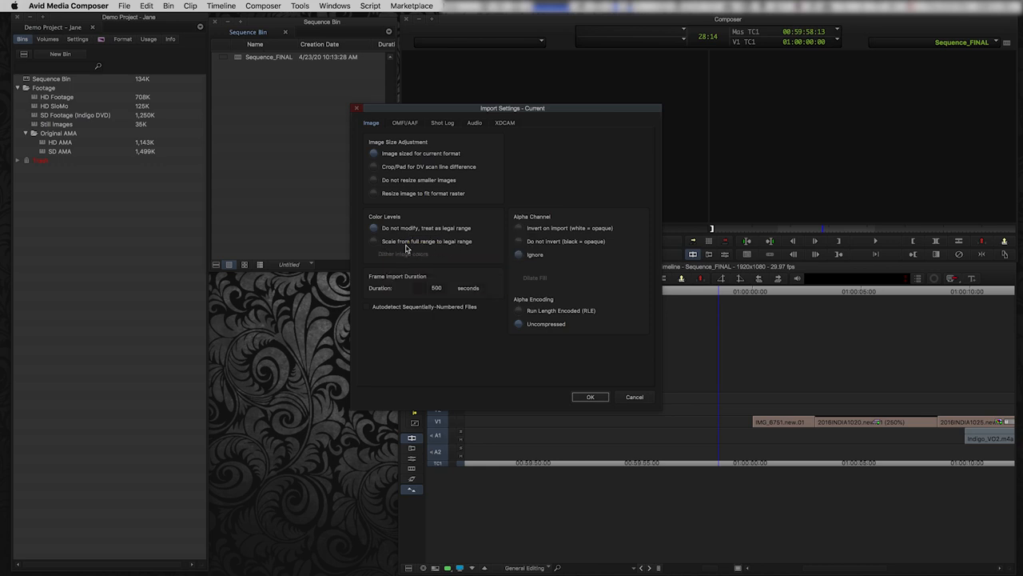
pyautogui.moveTo(425, 240)
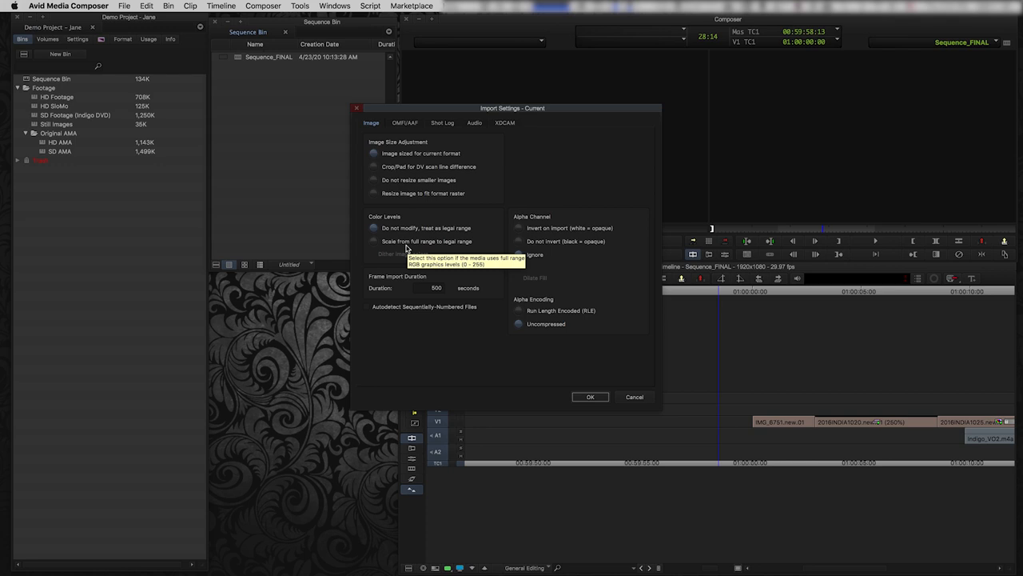
pyautogui.moveTo(384, 242)
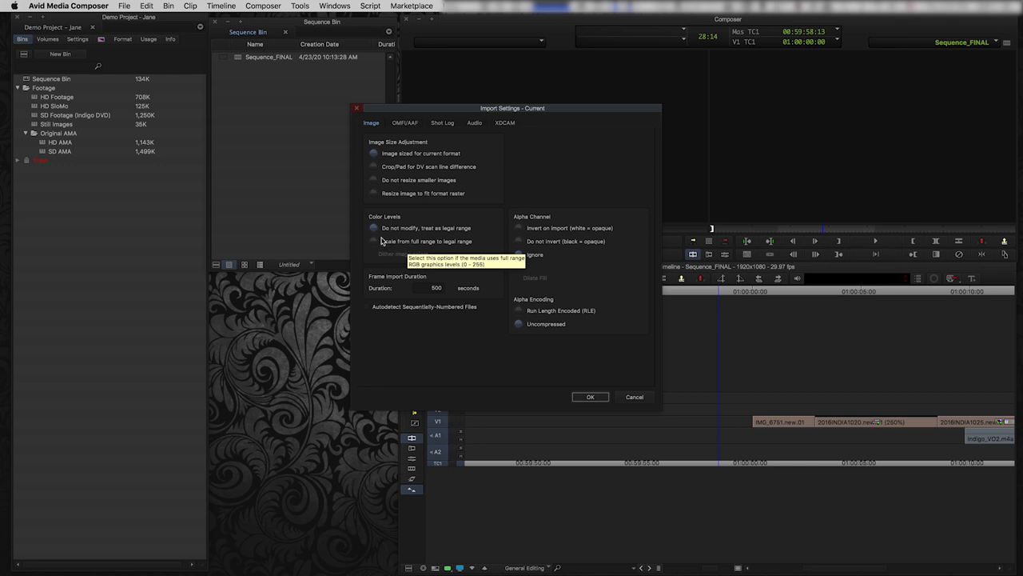
pyautogui.moveTo(448, 211)
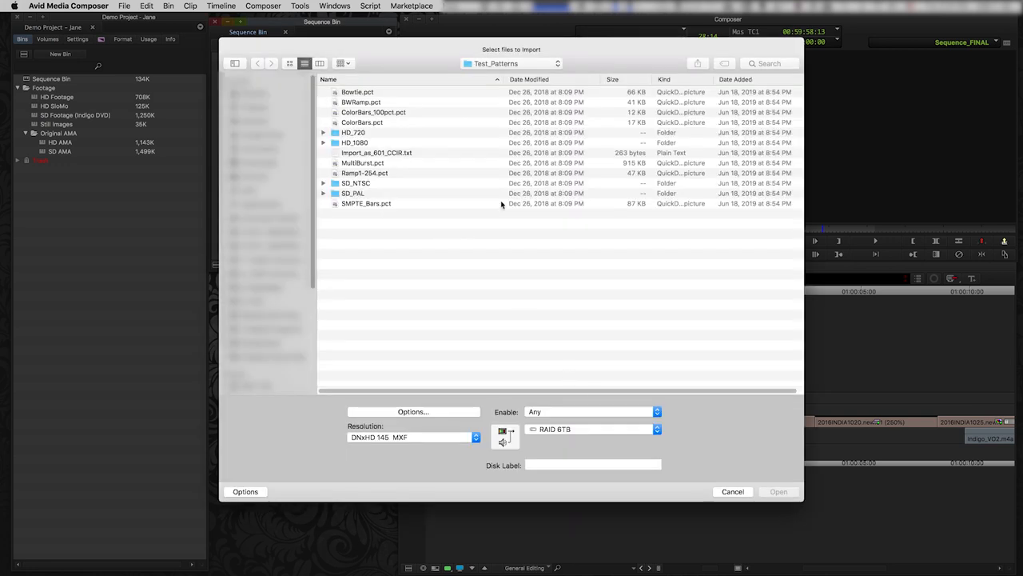
# Import SMPTE_Bars.pct into the Sequence Bin as a color bars clip.
pyautogui.click(366, 203)
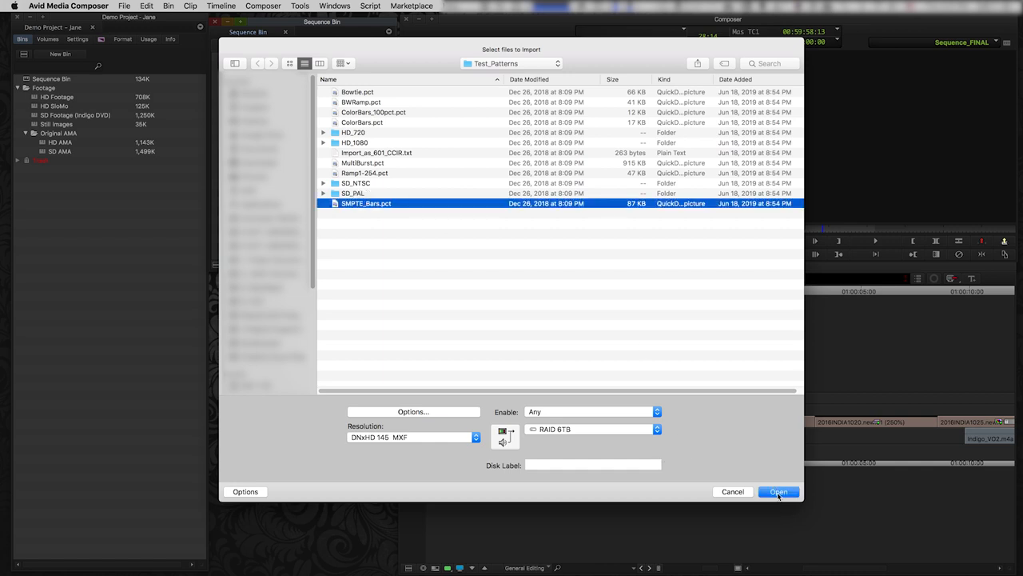
pyautogui.click(777, 493)
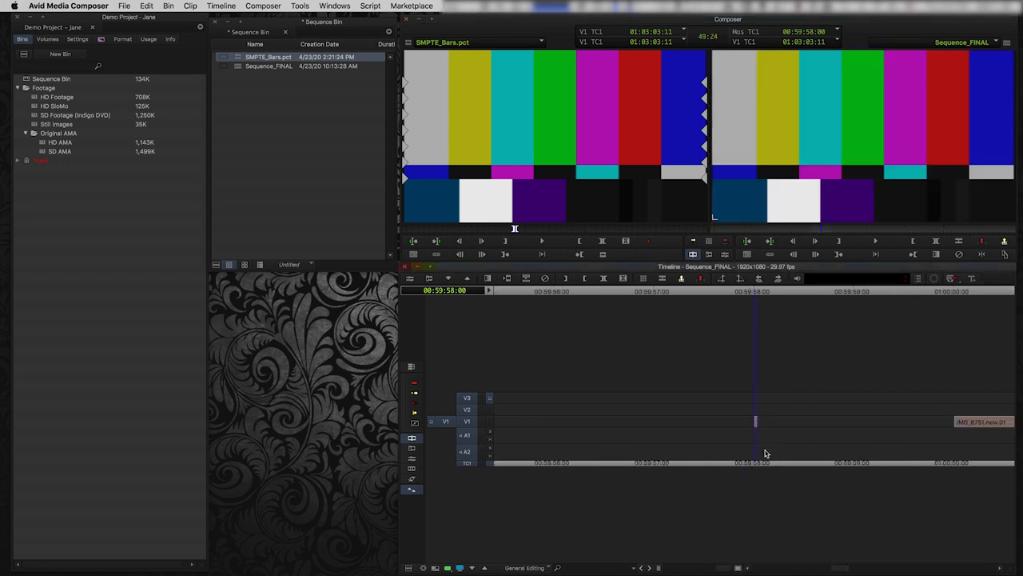
pyautogui.moveTo(764, 454)
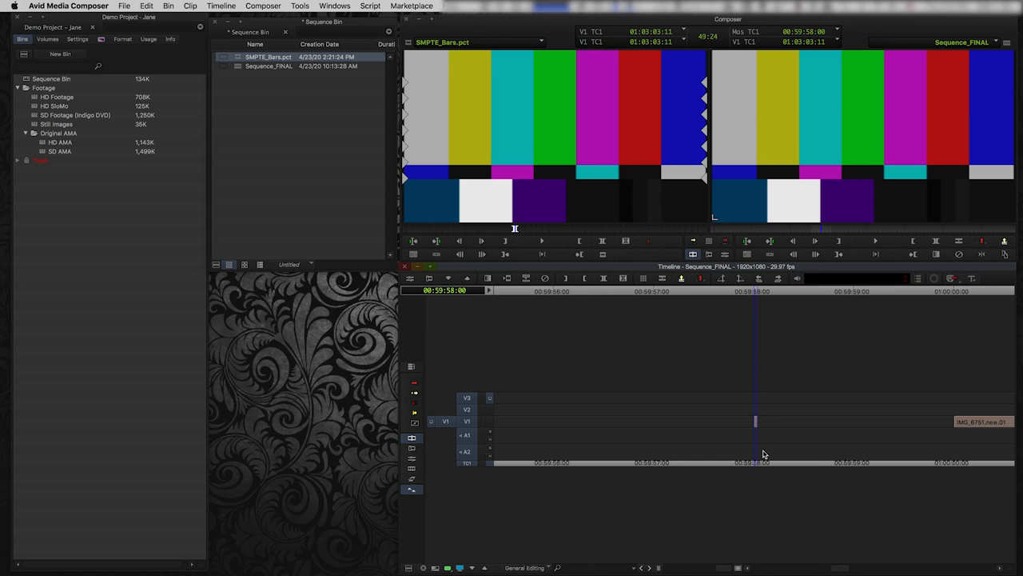
pyautogui.moveTo(769, 454)
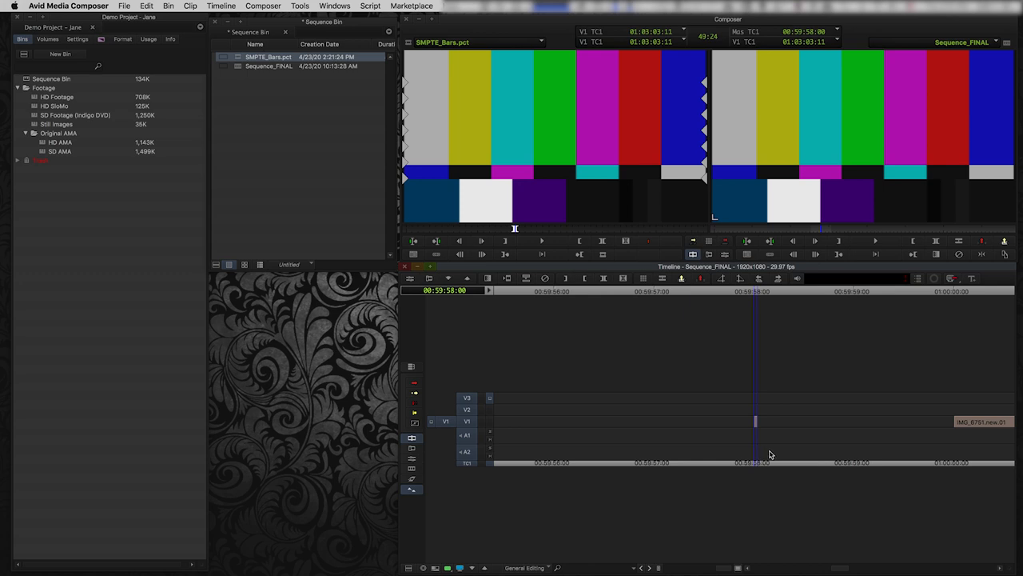
pyautogui.moveTo(774, 451)
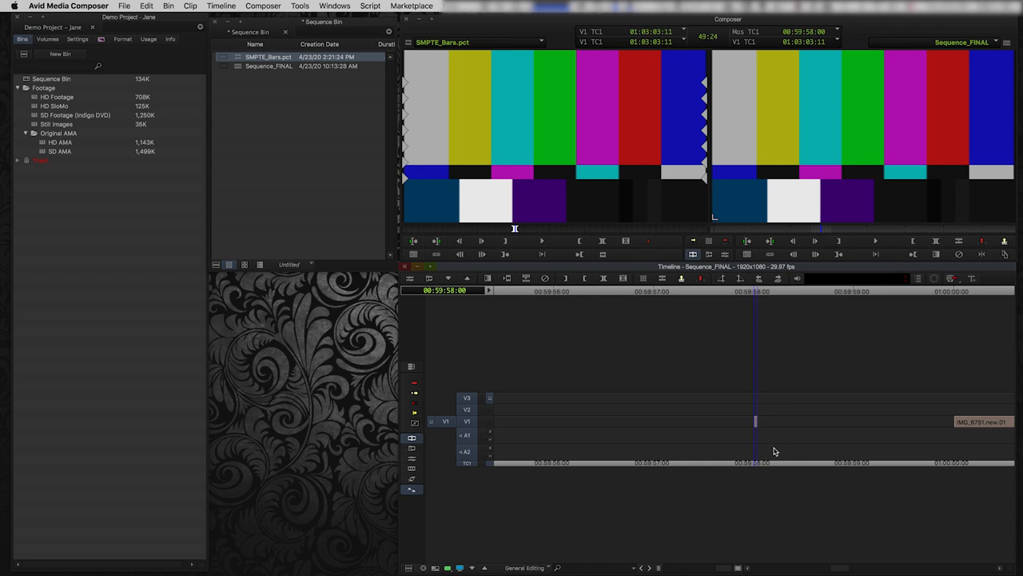
pyautogui.moveTo(214, 41)
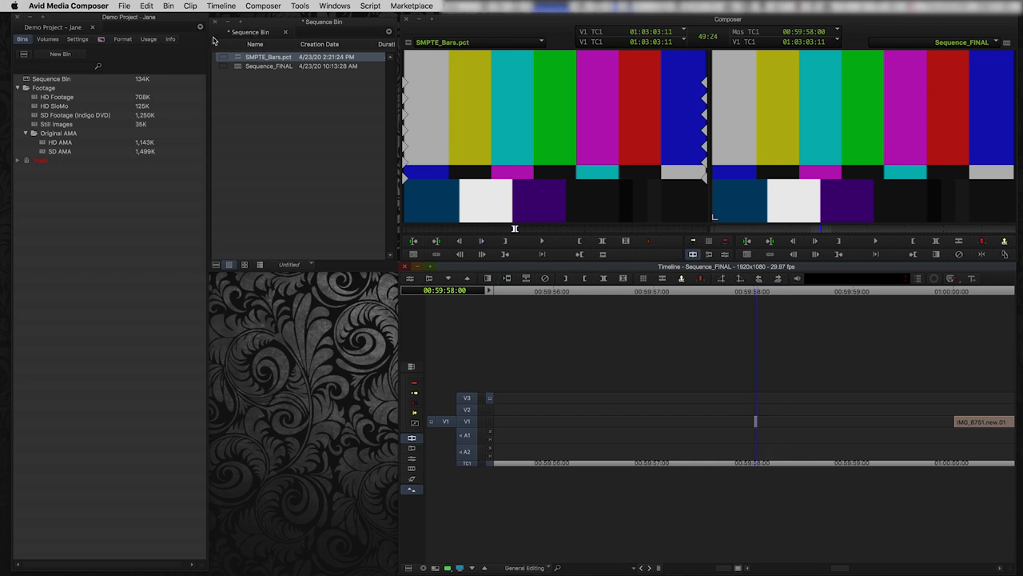
pyautogui.click(300, 6)
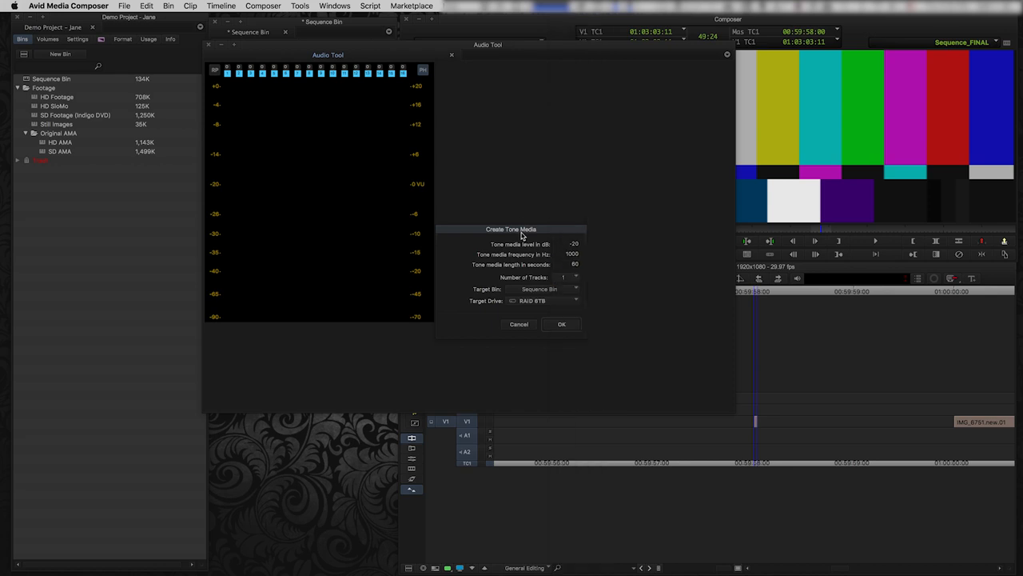
pyautogui.moveTo(556, 381)
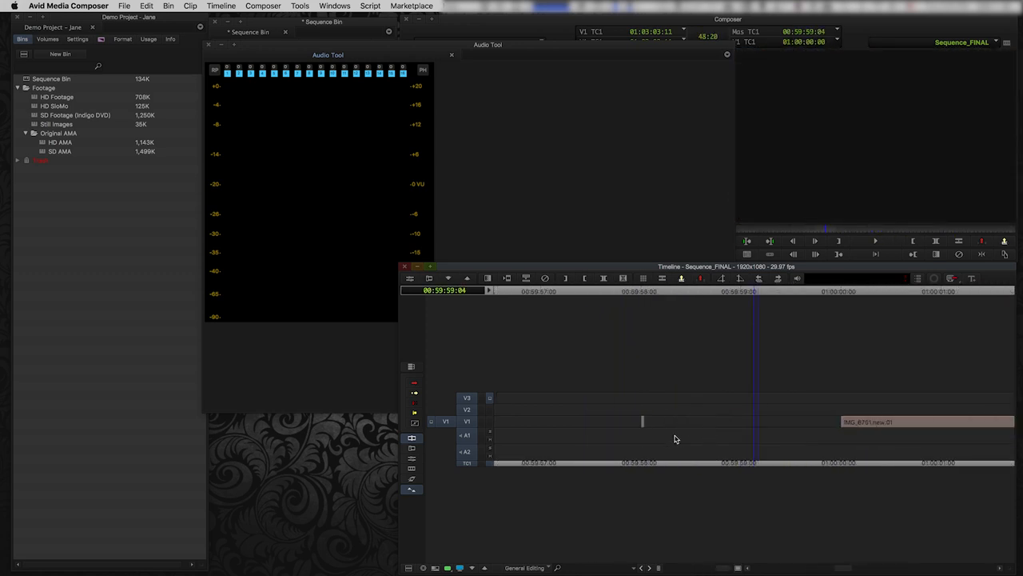
# Create 1000 Hz, -20 dB tone media into the Sequence Bin from the Audio Tool.
pyautogui.click(422, 71)
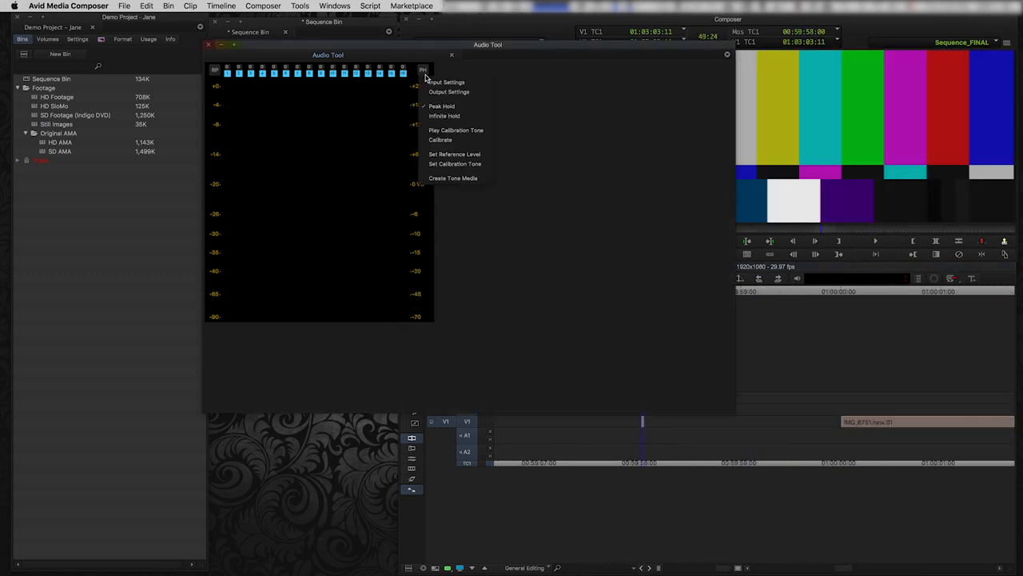
pyautogui.click(453, 178)
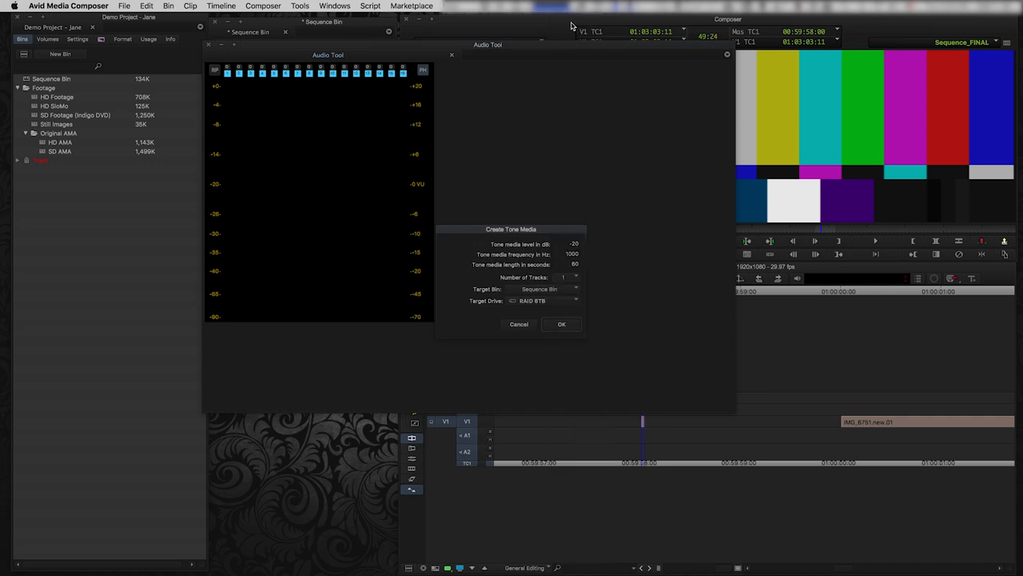
pyautogui.moveTo(510, 312)
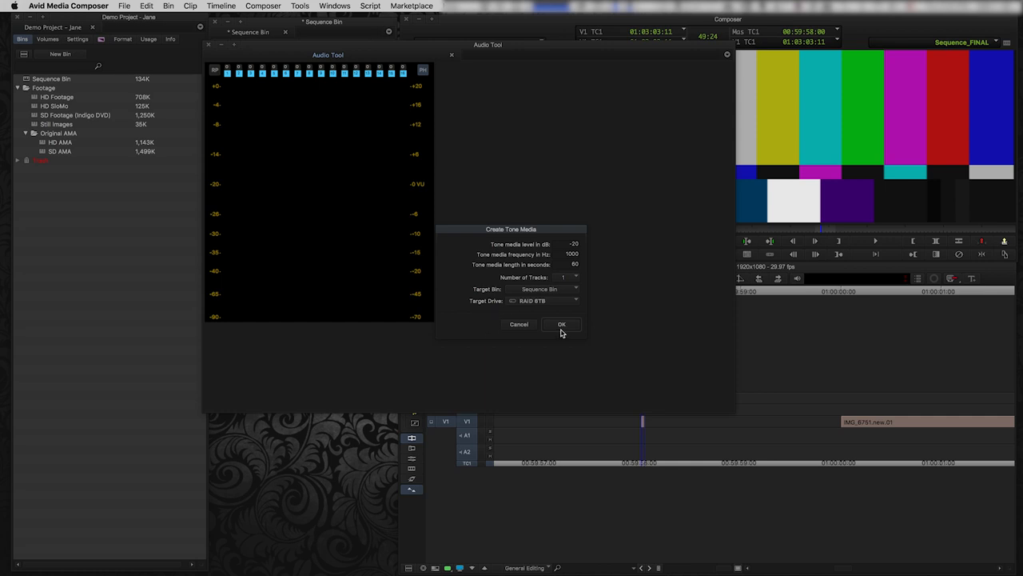
pyautogui.click(562, 323)
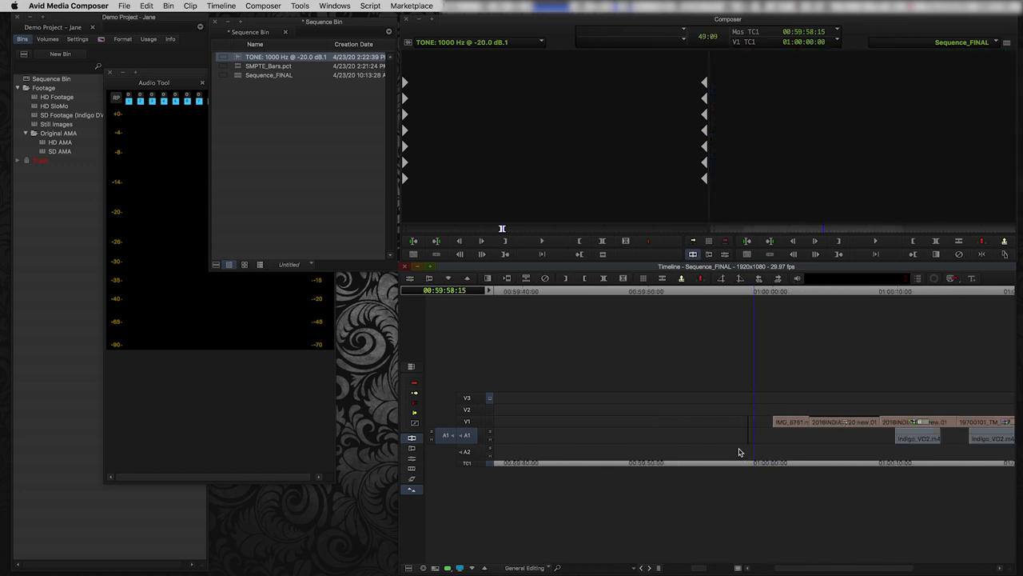
pyautogui.moveTo(765, 463)
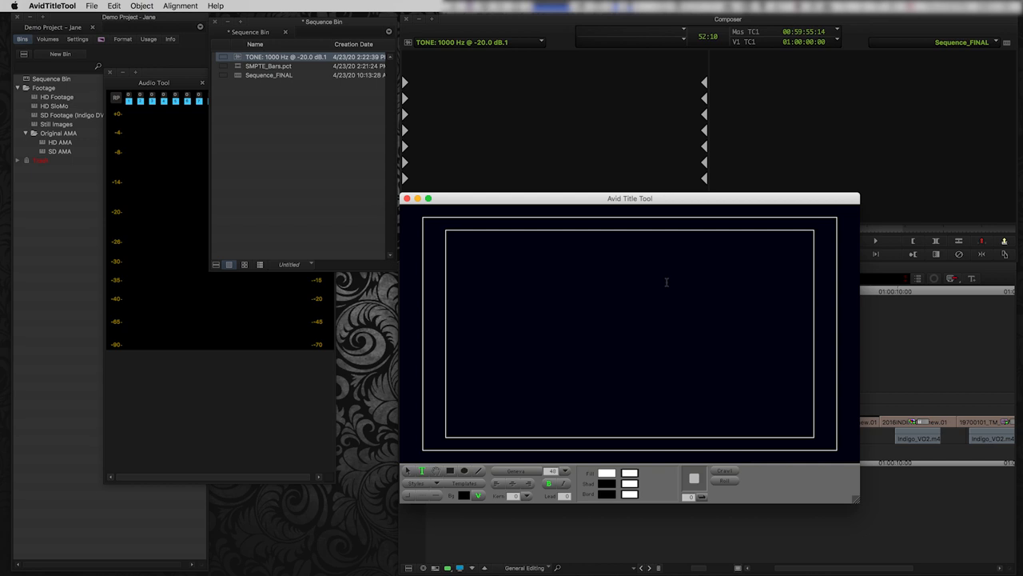
pyautogui.moveTo(611, 360)
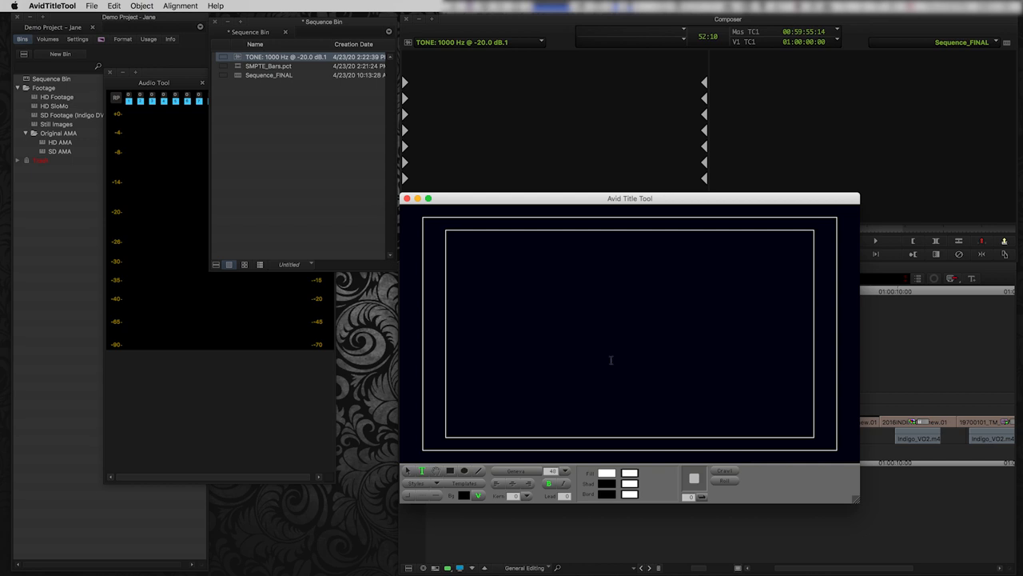
pyautogui.moveTo(614, 275)
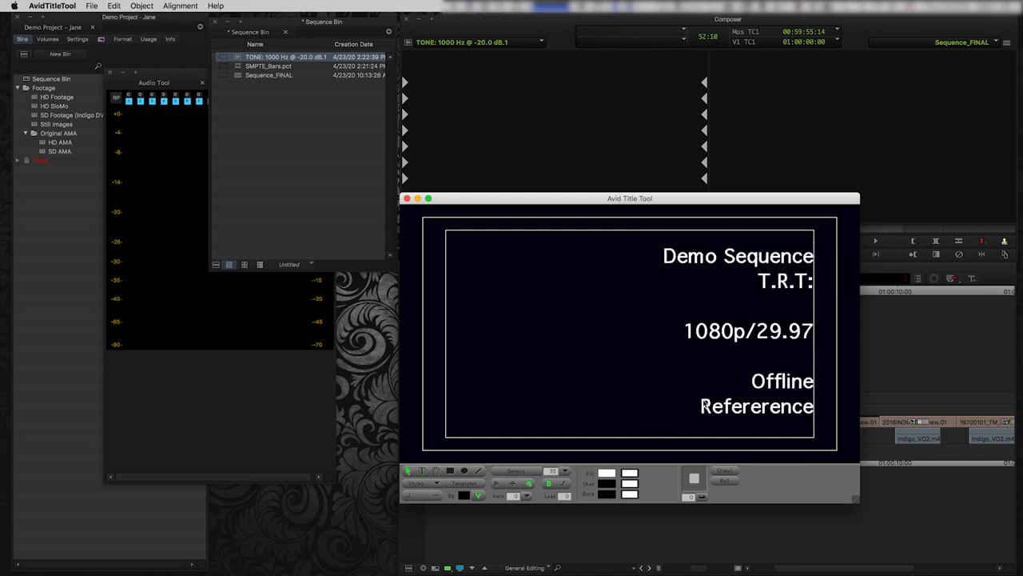
# Add the slate note 'No color correction / Temp VFX/ Unmixed Audio'.
pyautogui.write('No color correction / Temp VFX/ Unmixed Audio')
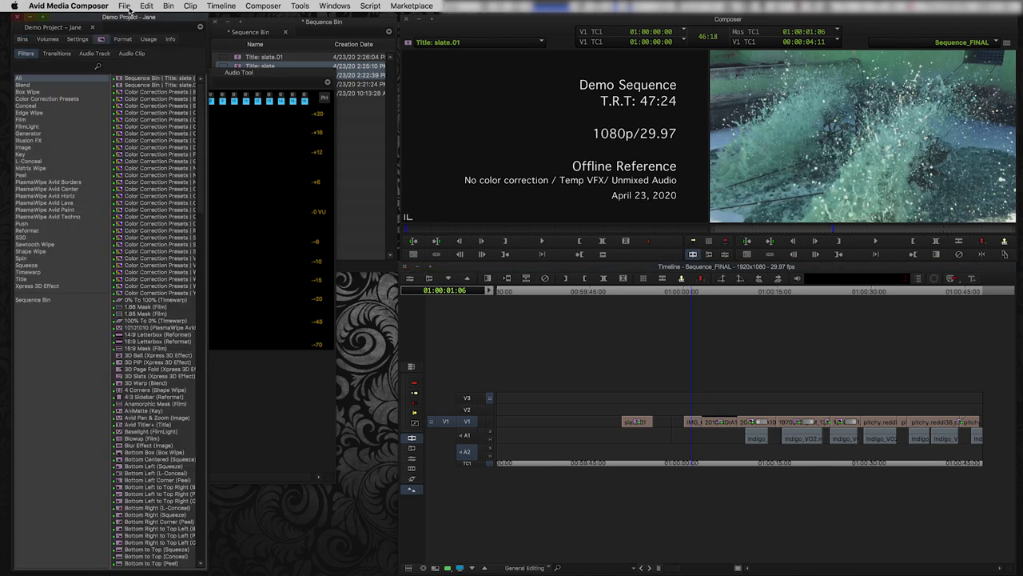
pyautogui.moveTo(35, 141)
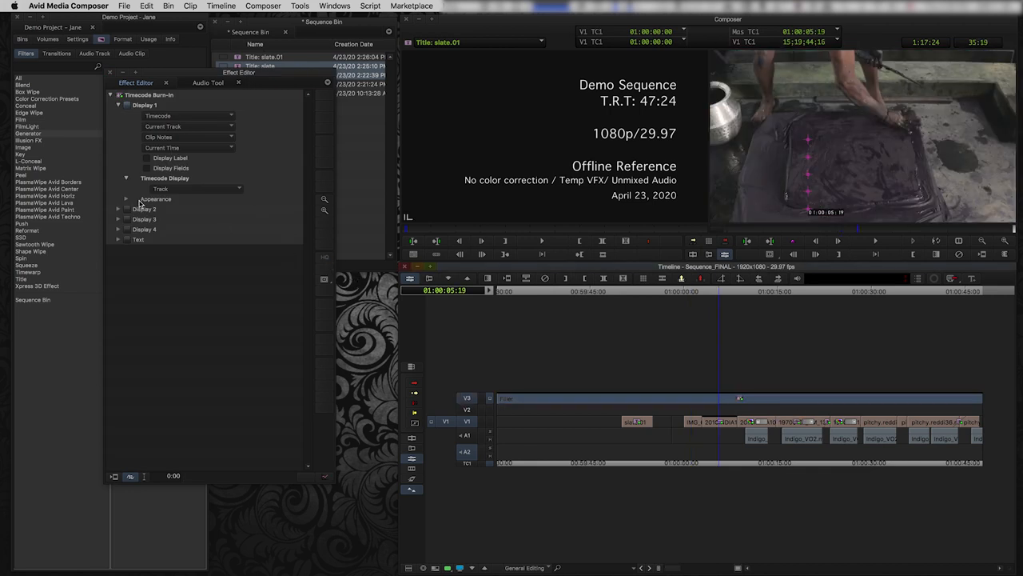
# Enlarge the Timecode Burn-In text and position it in the top-right corner of the frame.
pyautogui.click(126, 199)
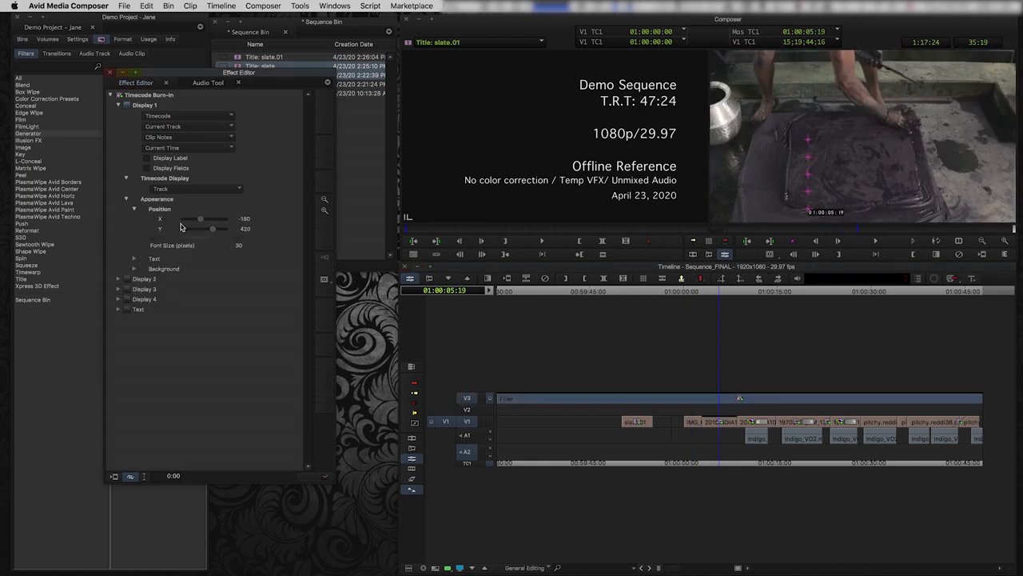
pyautogui.moveTo(214, 247); pyautogui.dragTo(192, 247)
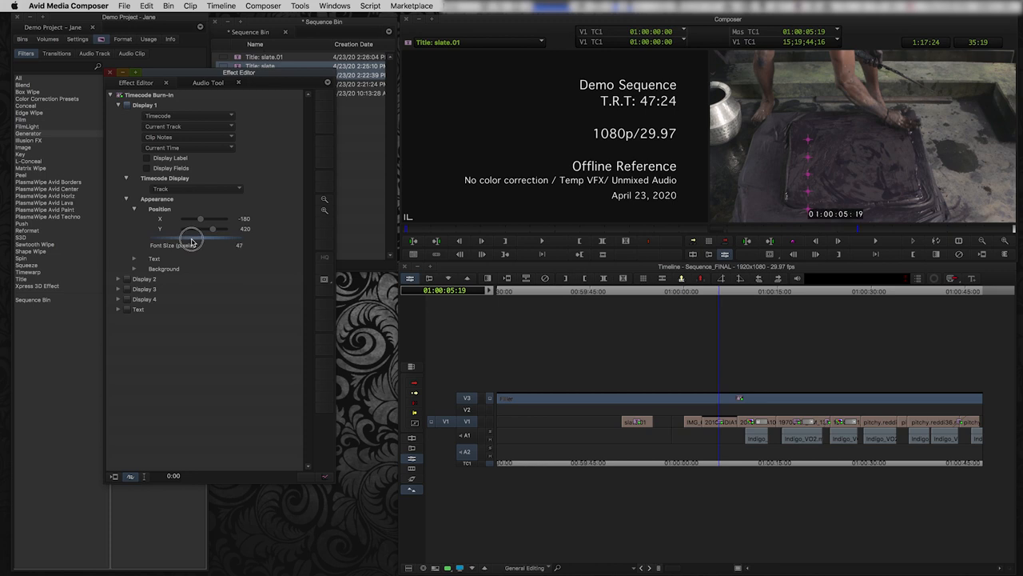
pyautogui.moveTo(200, 229); pyautogui.dragTo(195, 232)
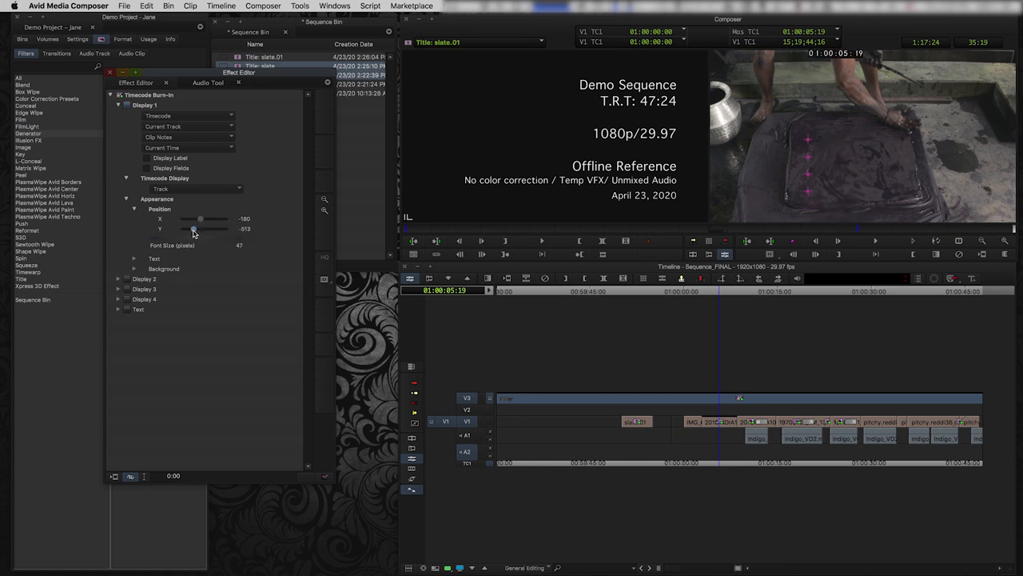
pyautogui.moveTo(202, 228); pyautogui.dragTo(206, 229)
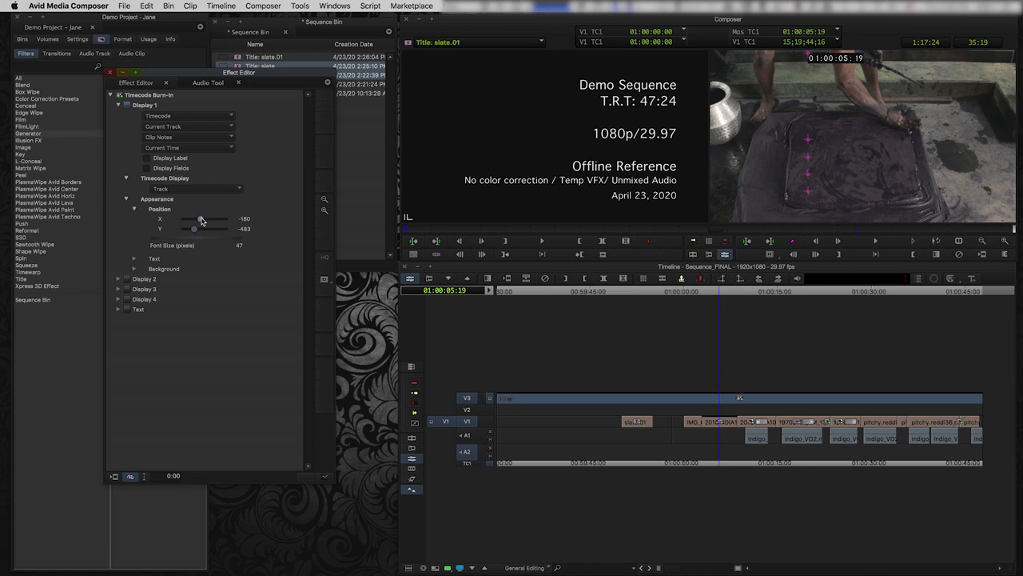
pyautogui.moveTo(195, 217); pyautogui.dragTo(202, 218)
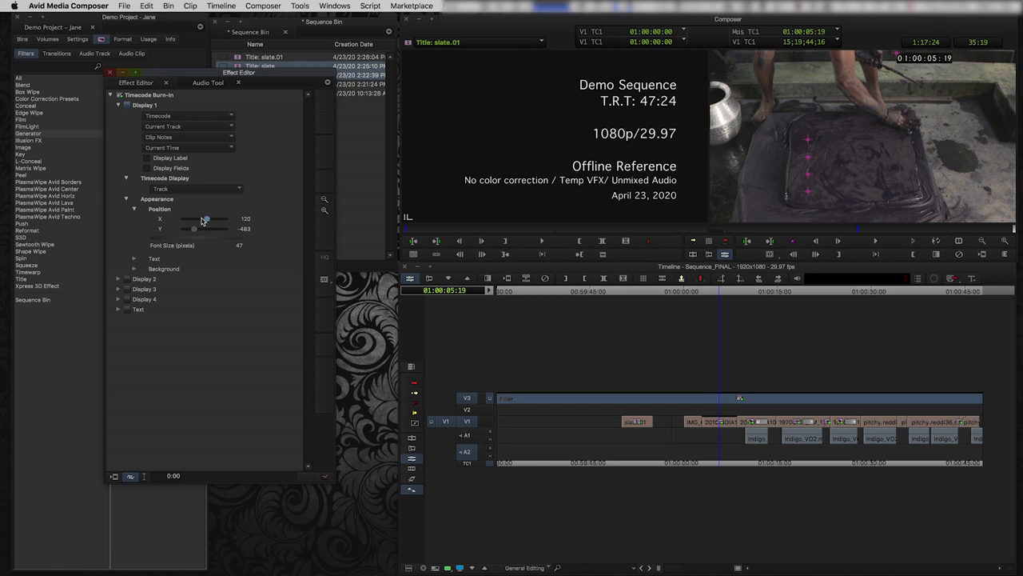
pyautogui.moveTo(195, 218); pyautogui.dragTo(208, 218)
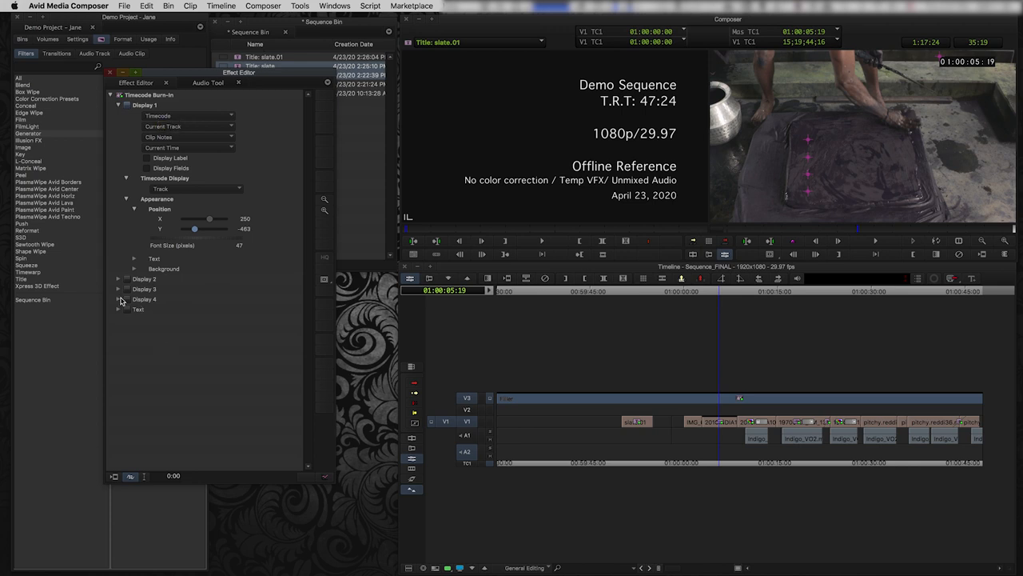
# Make Display 2 of the timecode burn-in show the Sequence Name data.
pyautogui.click(118, 278)
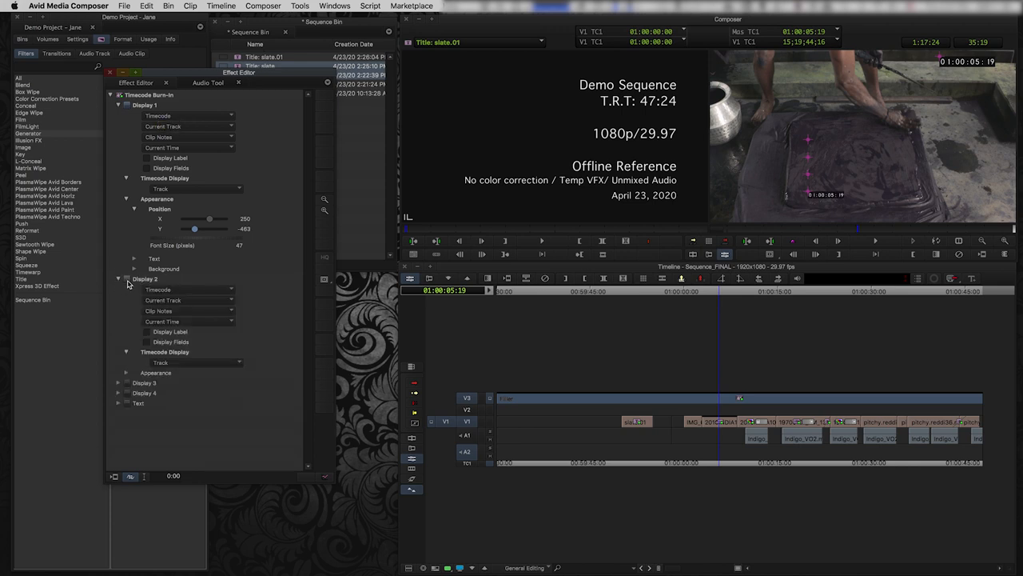
pyautogui.click(189, 290)
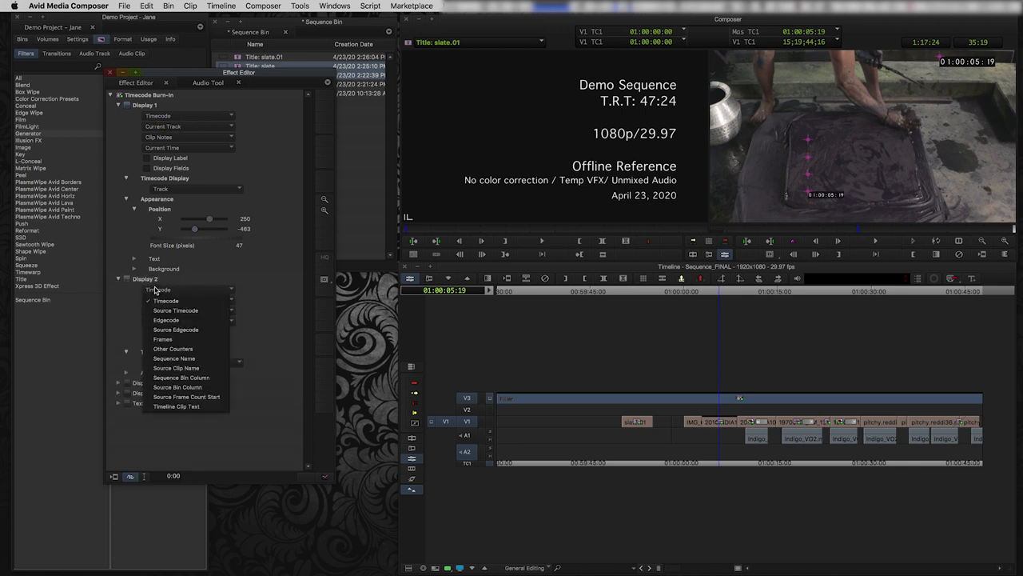
pyautogui.click(189, 289)
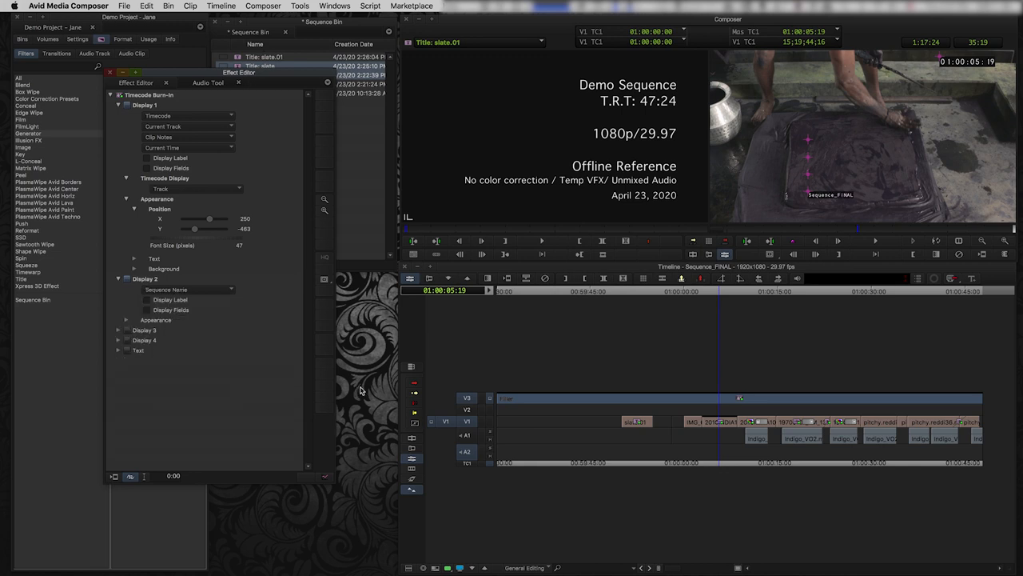
pyautogui.moveTo(497, 310)
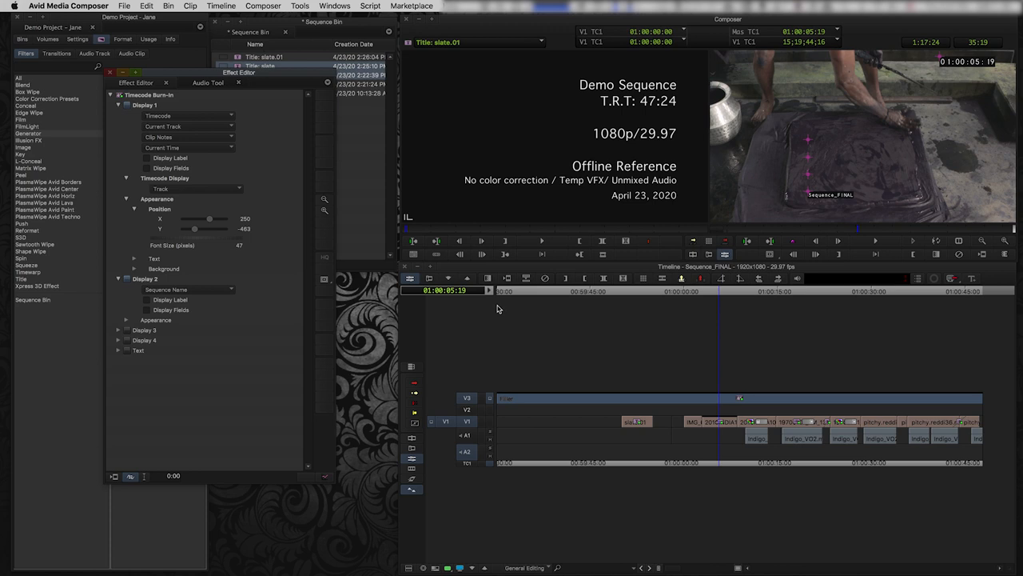
pyautogui.moveTo(515, 316)
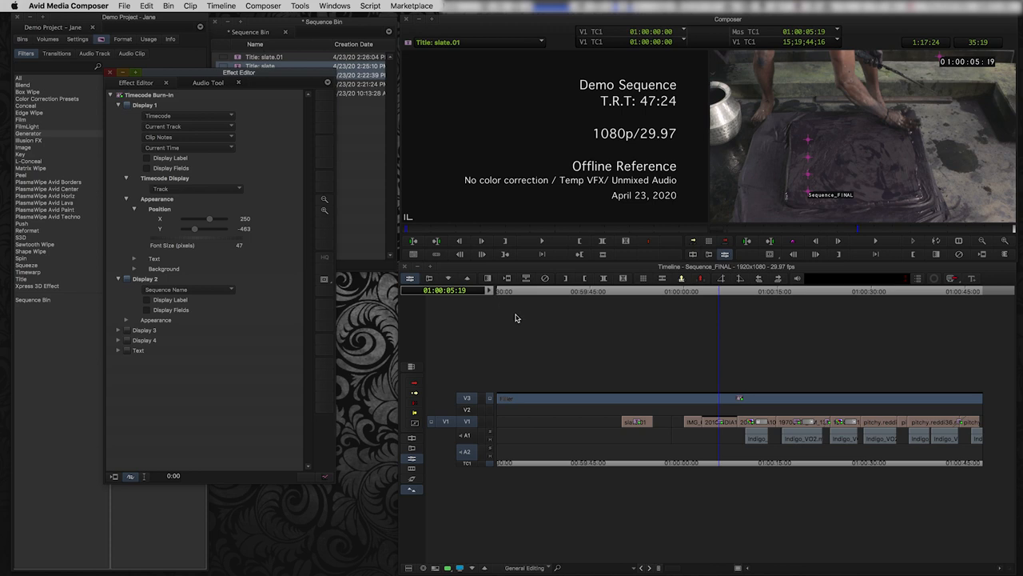
pyautogui.moveTo(350, 152)
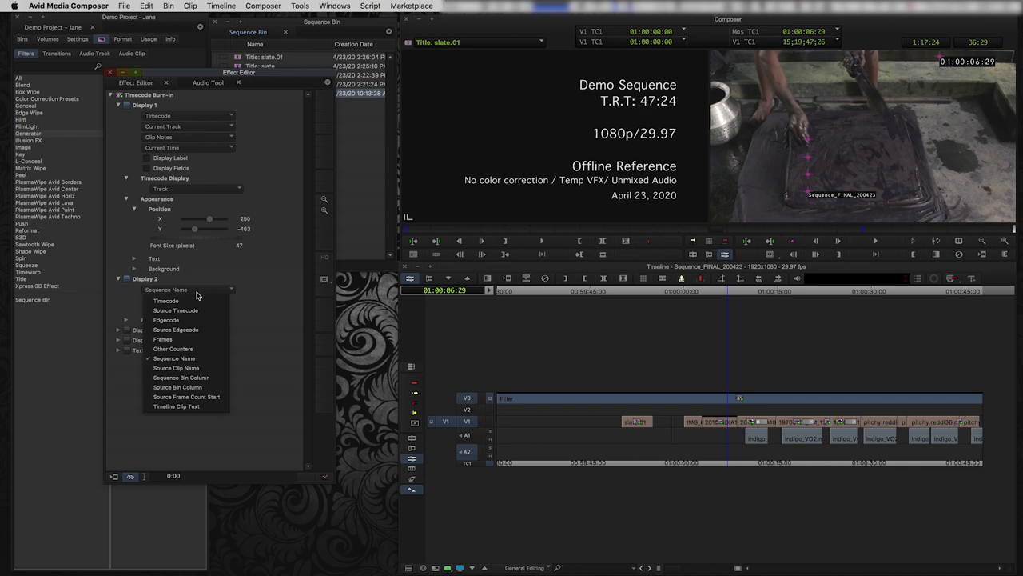
pyautogui.click(172, 358)
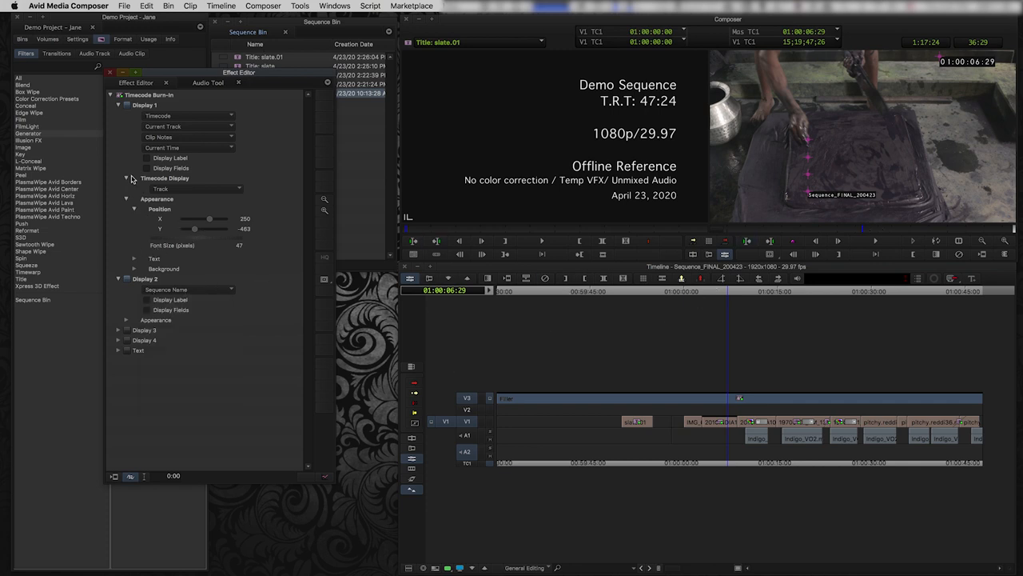
pyautogui.click(126, 320)
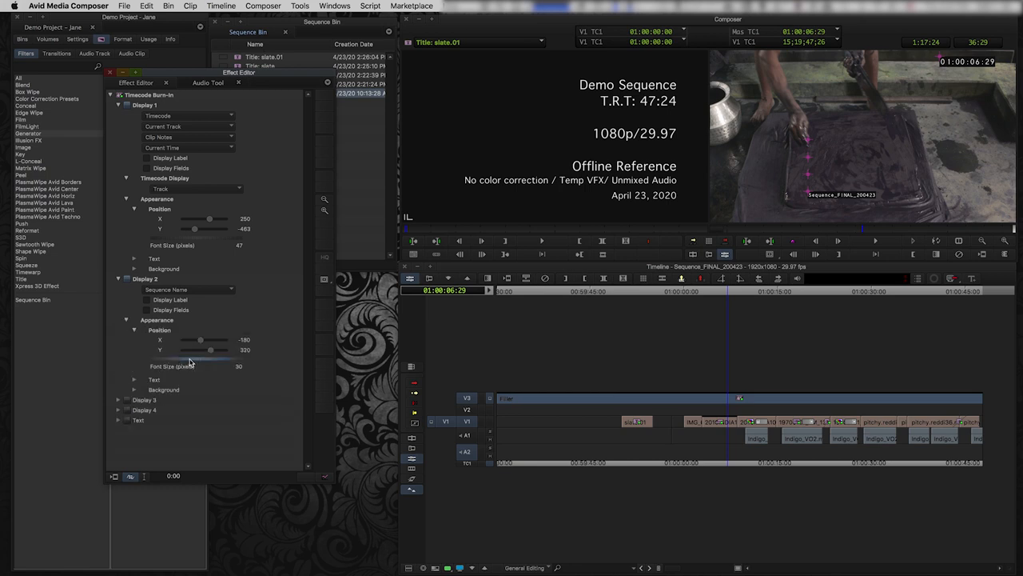
pyautogui.moveTo(198, 339); pyautogui.dragTo(202, 339)
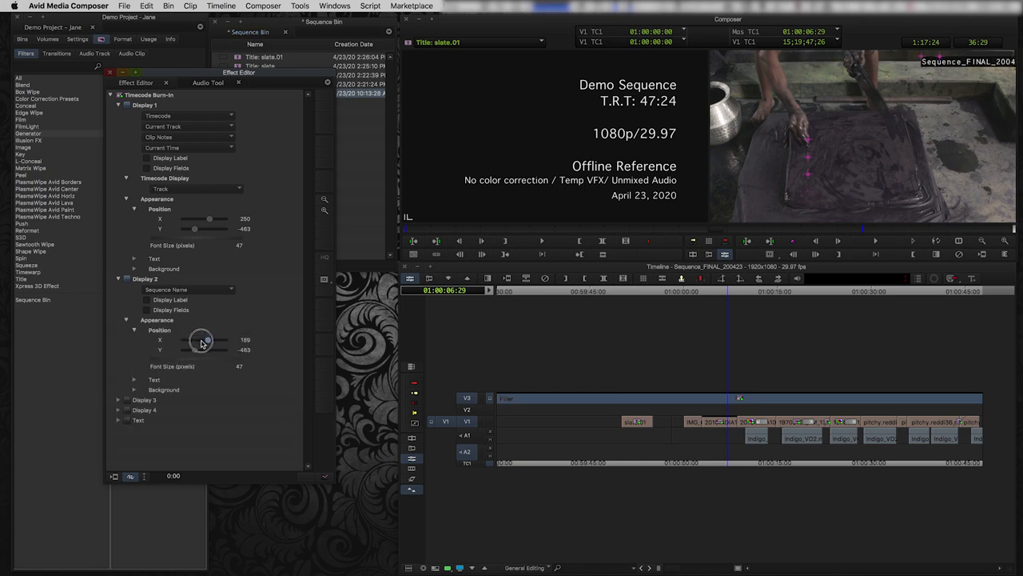
pyautogui.moveTo(209, 339); pyautogui.dragTo(192, 339)
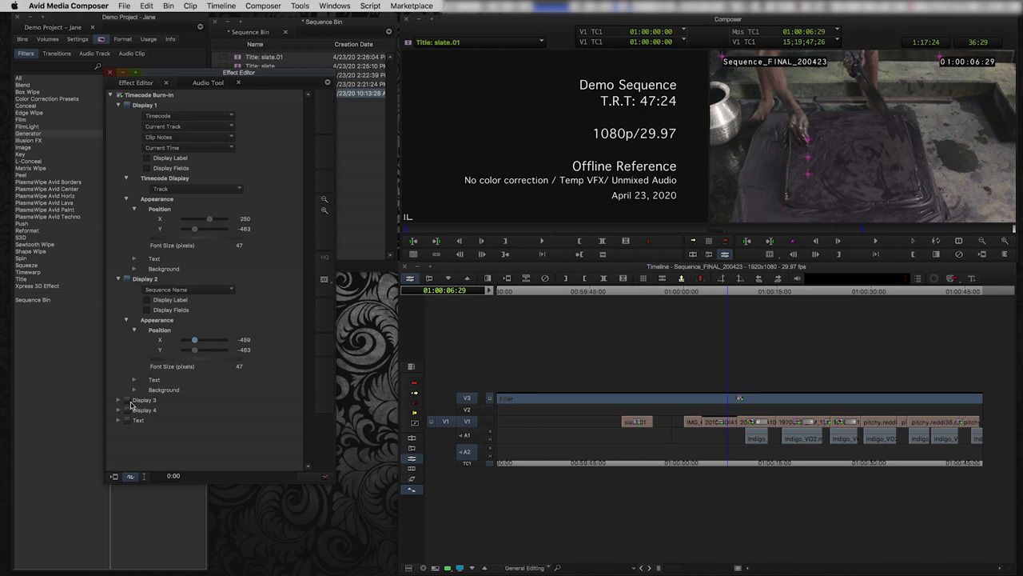
pyautogui.moveTo(126, 421)
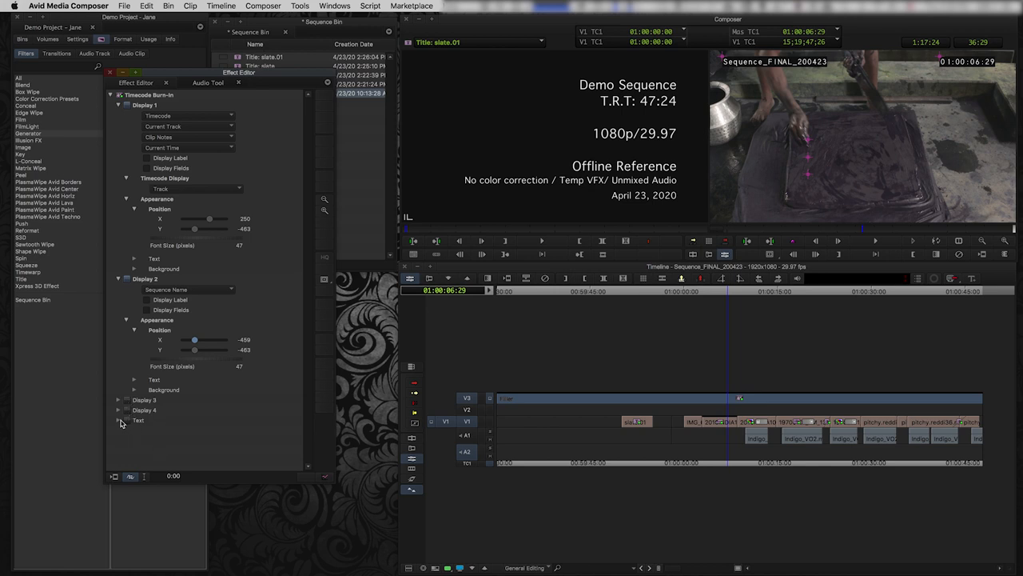
pyautogui.click(119, 421)
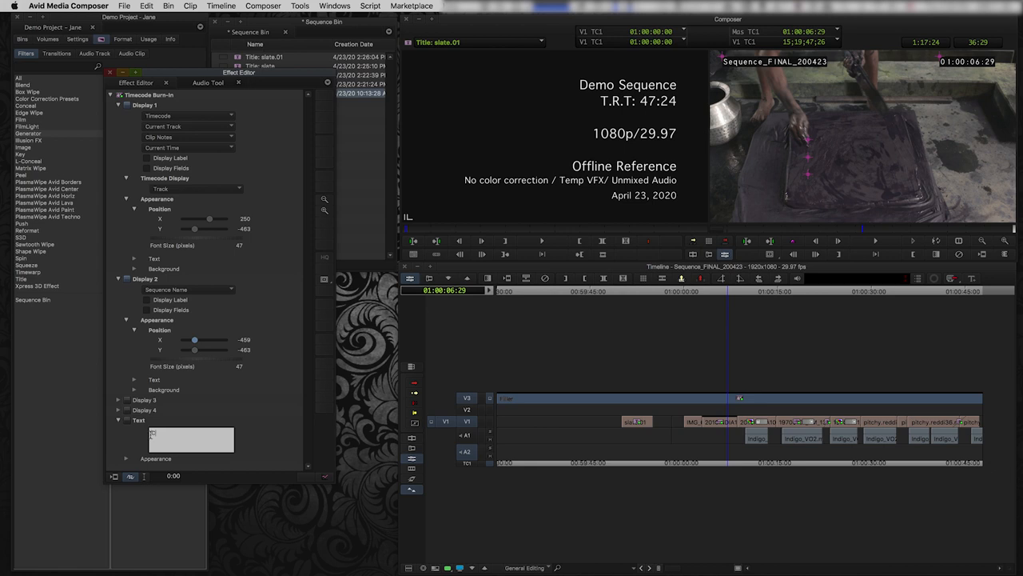
pyautogui.write('Custom Tex')
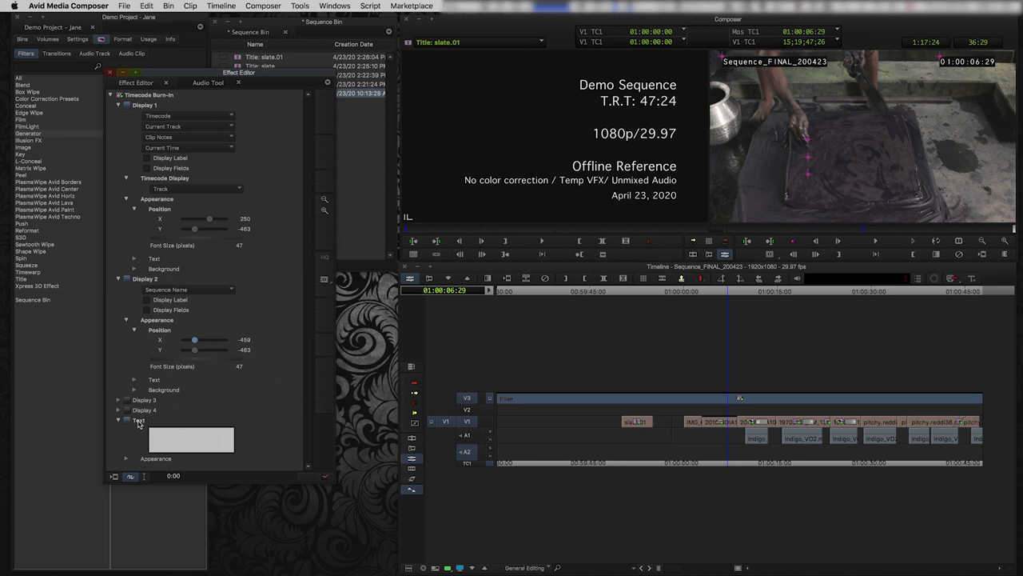
pyautogui.click(118, 419)
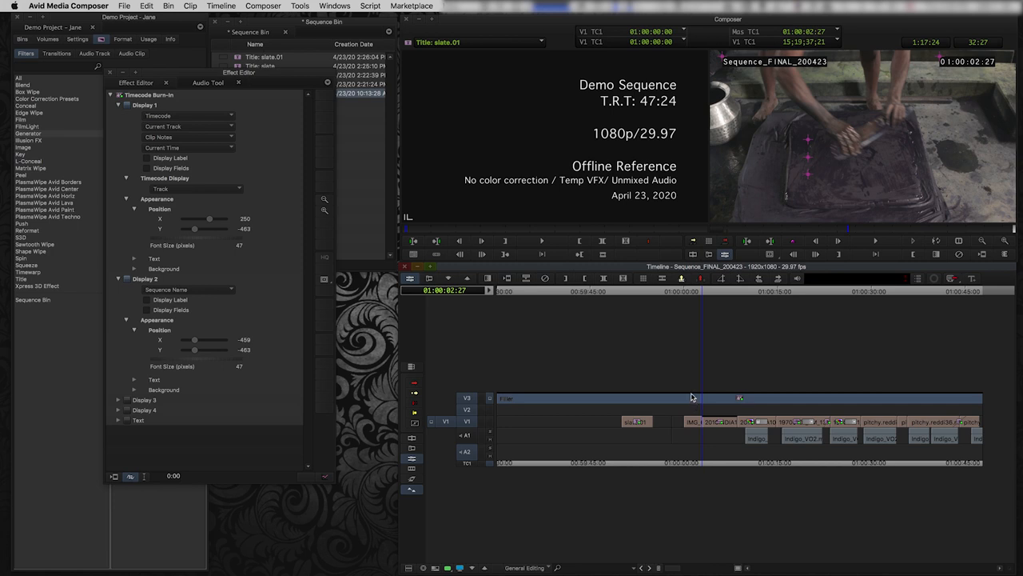
pyautogui.moveTo(649, 458)
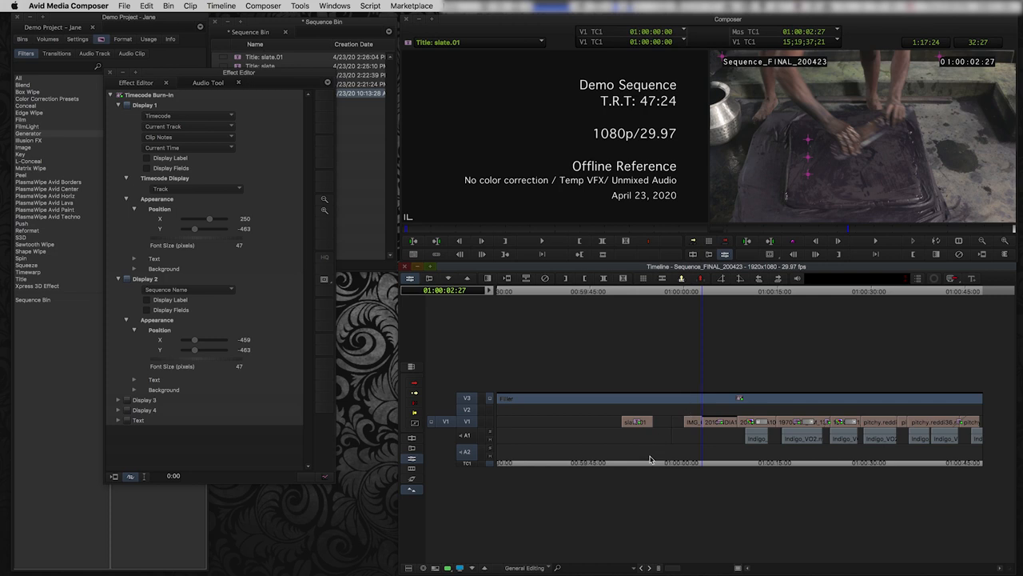
pyautogui.moveTo(654, 464)
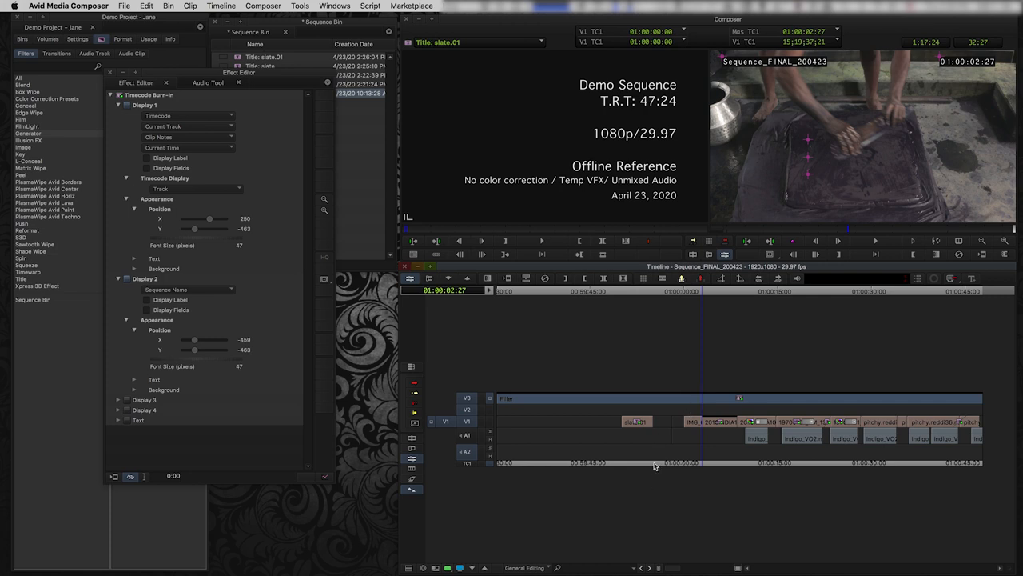
pyautogui.moveTo(652, 394)
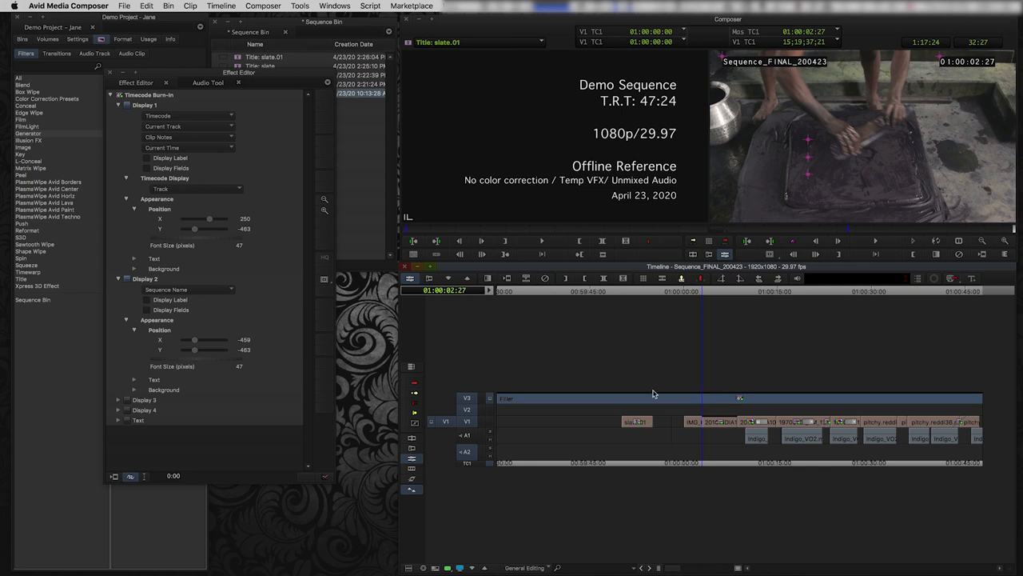
pyautogui.moveTo(674, 432)
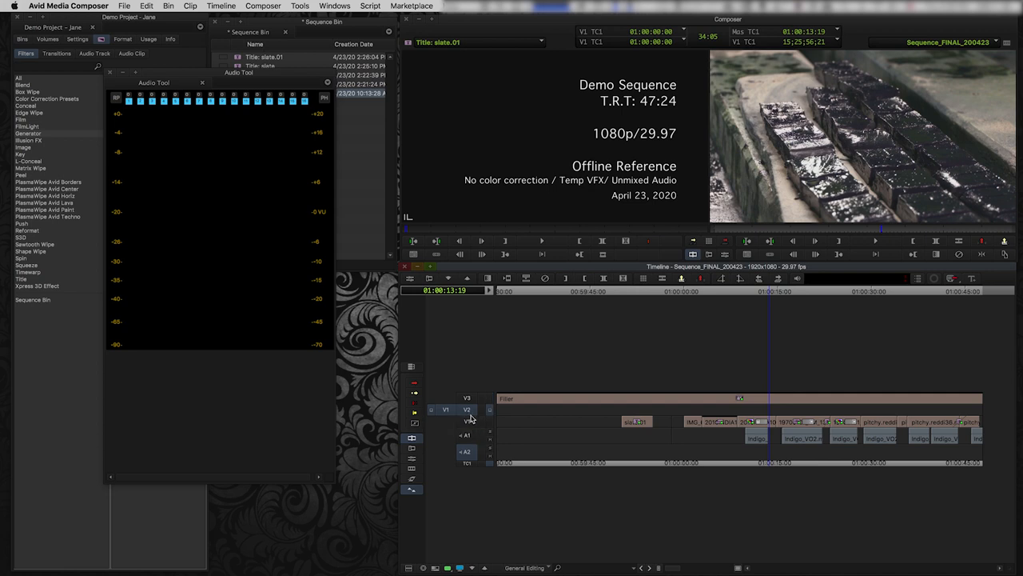
pyautogui.moveTo(448, 454)
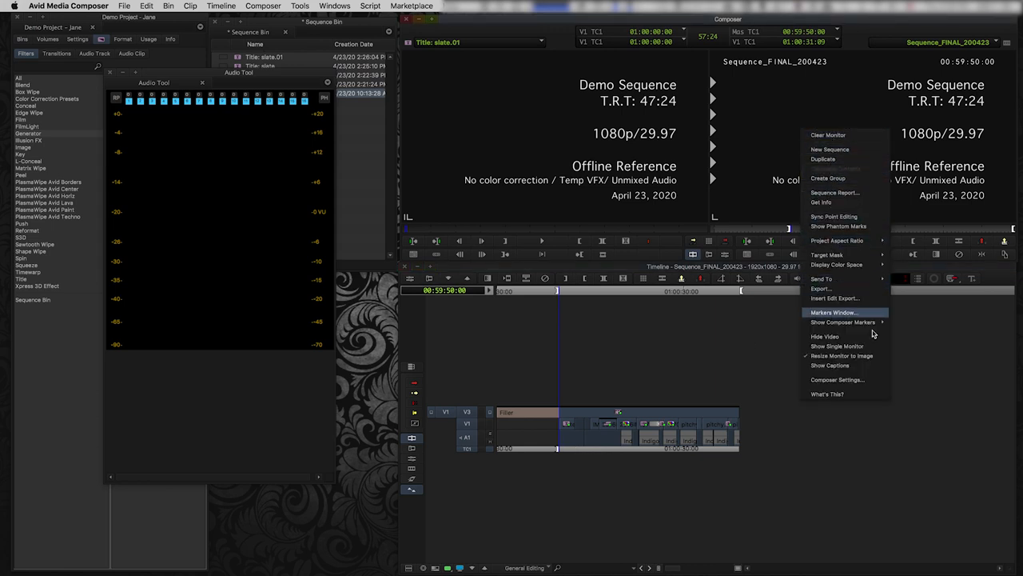
# Begin exporting the sequence with the Same As Source preset and move its settings clear of the timeline.
pyautogui.click(723, 312)
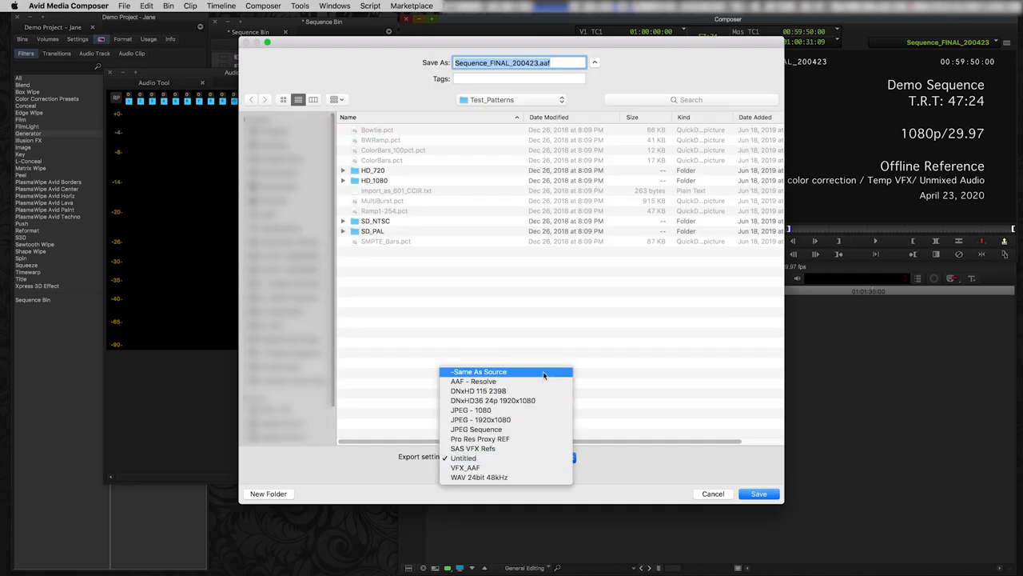
pyautogui.click(478, 371)
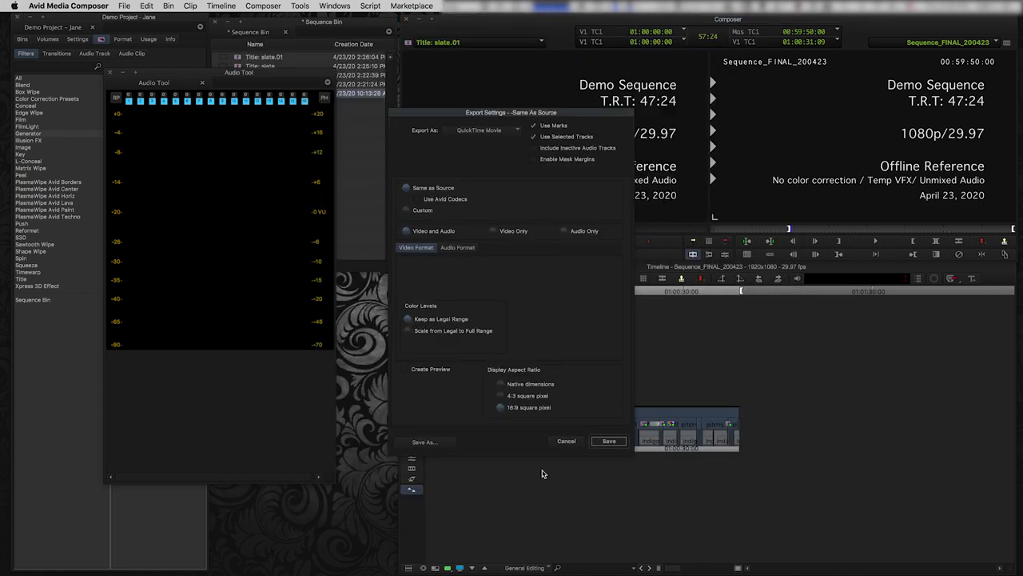
pyautogui.moveTo(492, 178)
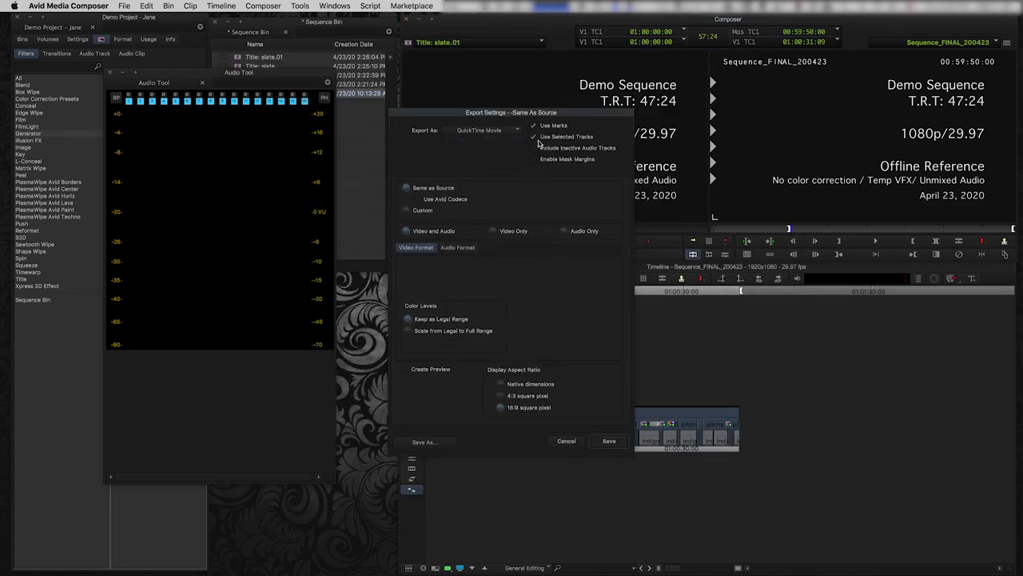
pyautogui.moveTo(512, 112); pyautogui.dragTo(729, 129)
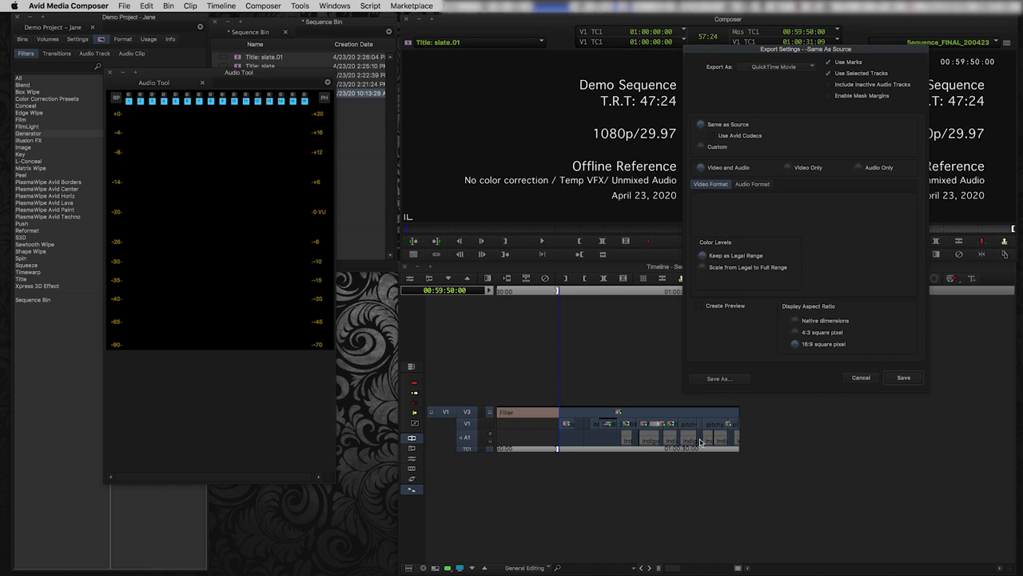
pyautogui.moveTo(578, 441)
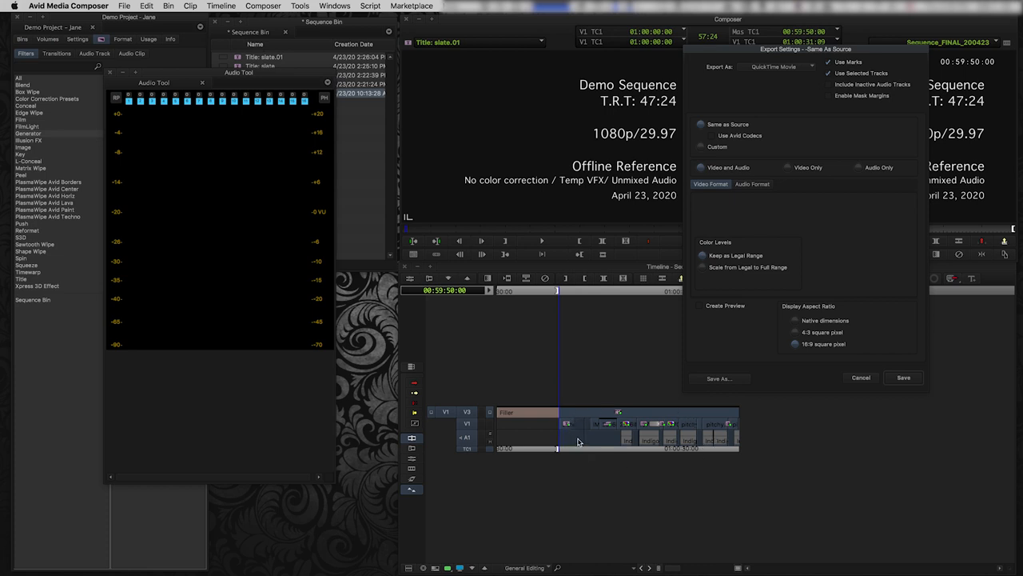
pyautogui.moveTo(579, 438)
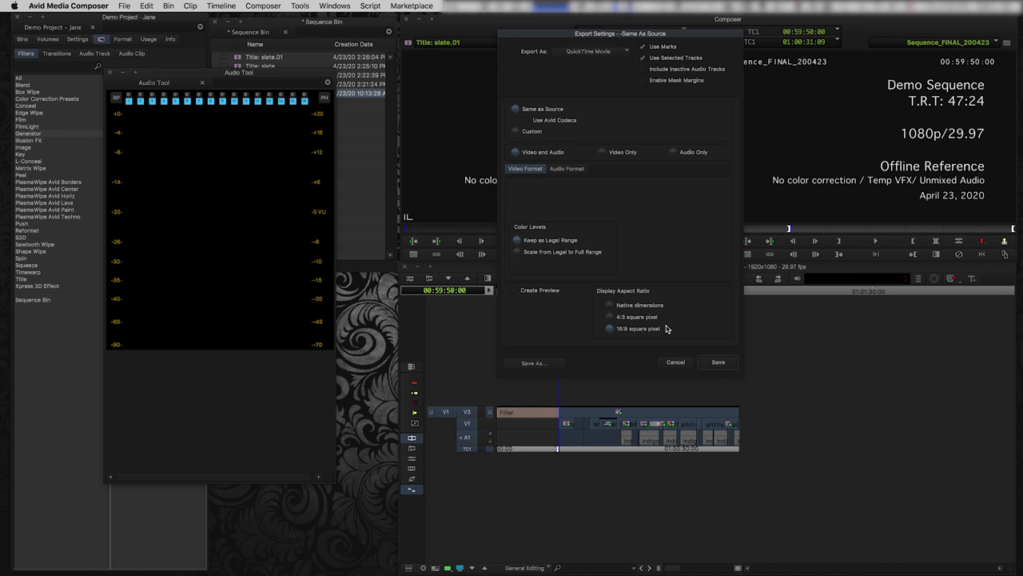
pyautogui.moveTo(632, 302)
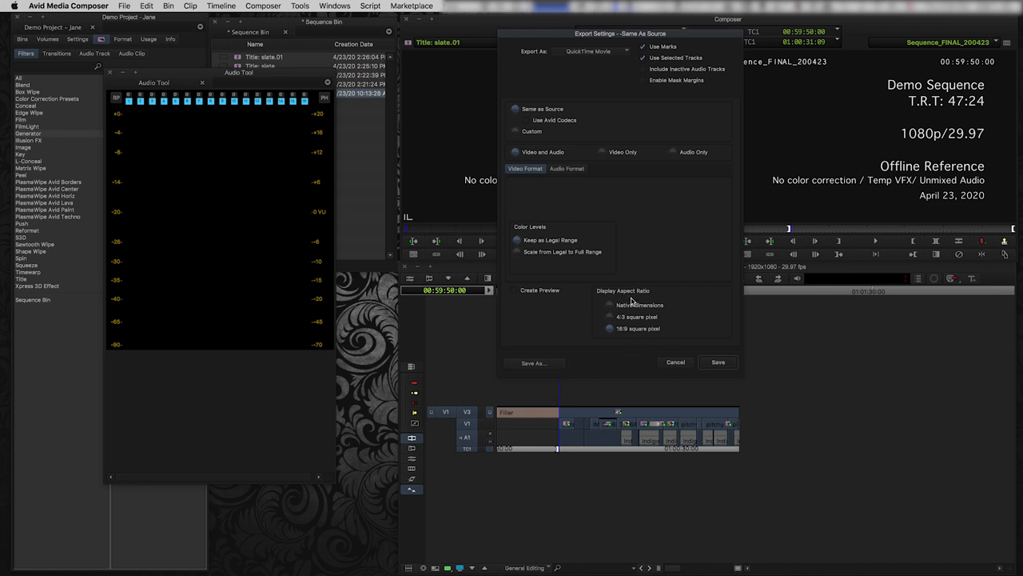
pyautogui.moveTo(601, 183)
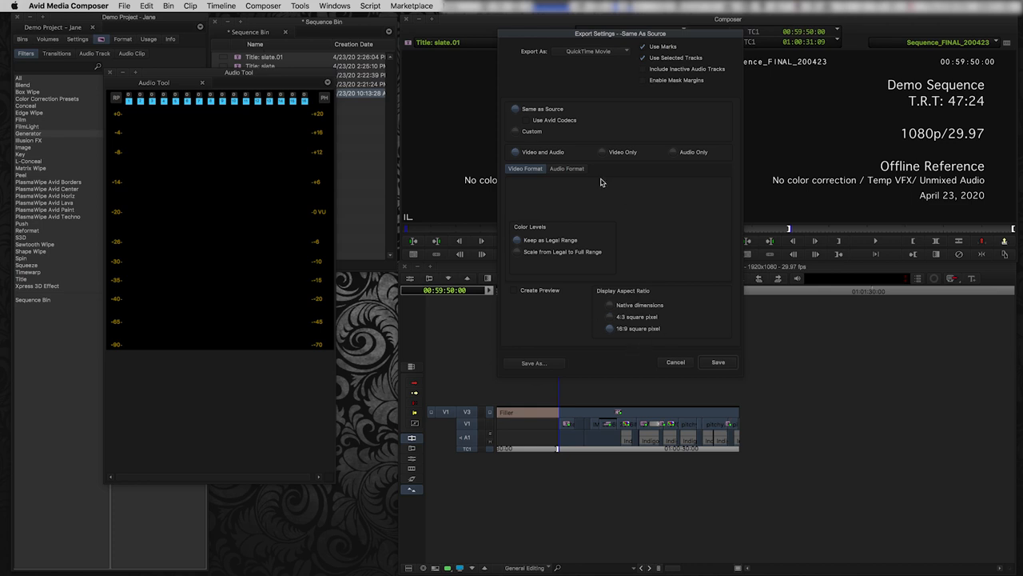
# Check the Audio Format options and accept the export settings for Sequence_FINAL_200423.mov.
pyautogui.click(566, 170)
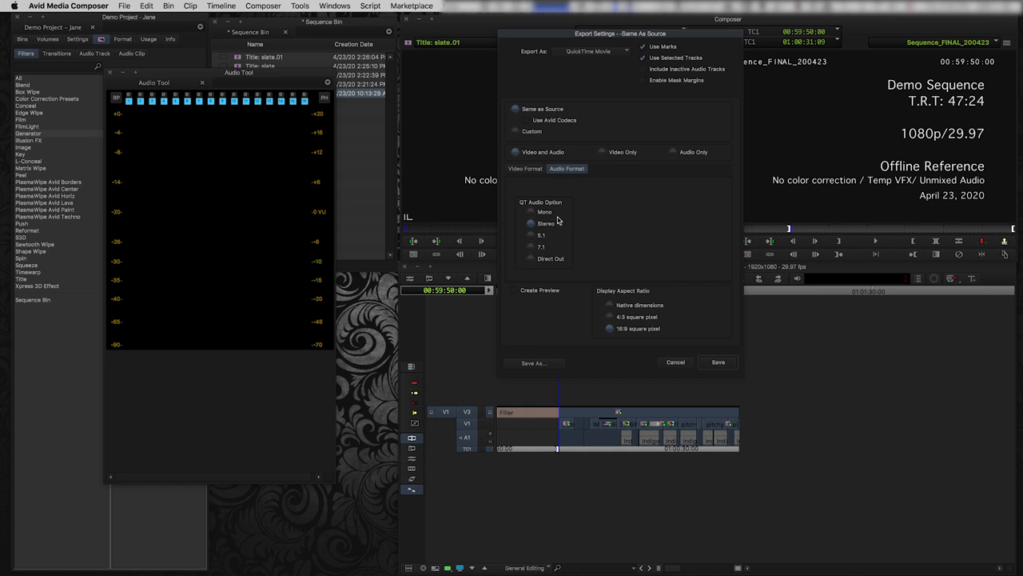
pyautogui.moveTo(559, 220)
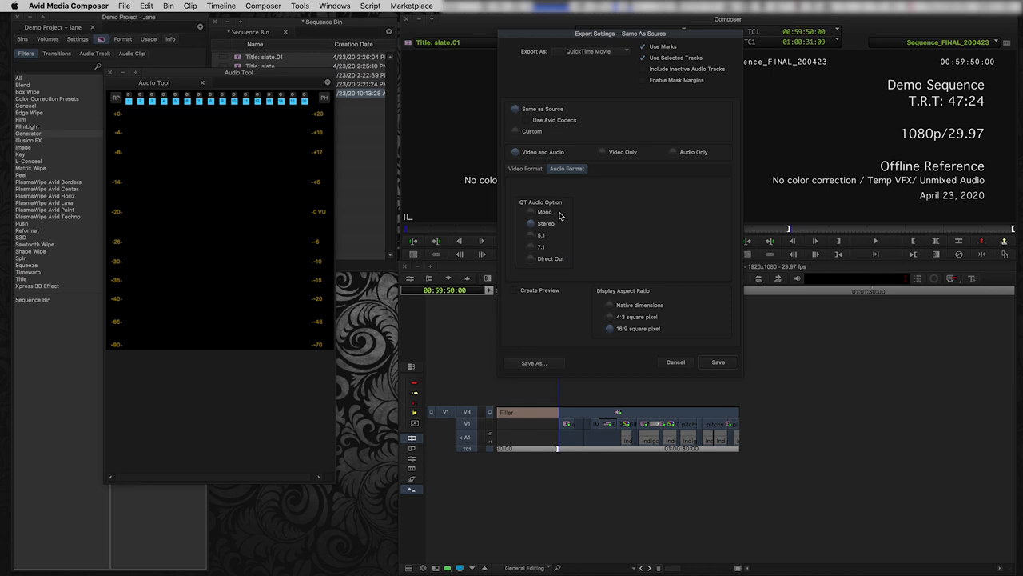
pyautogui.click(525, 170)
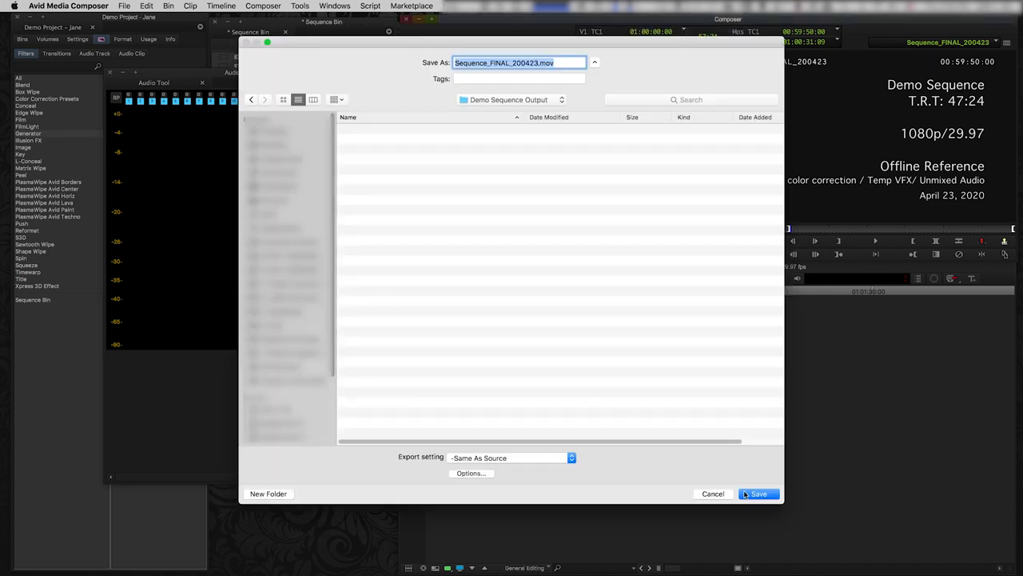
# Save Sequence_FINAL_200423.mov into Demo Sequence Output and park on a shot past 01:00:13.
pyautogui.click(758, 492)
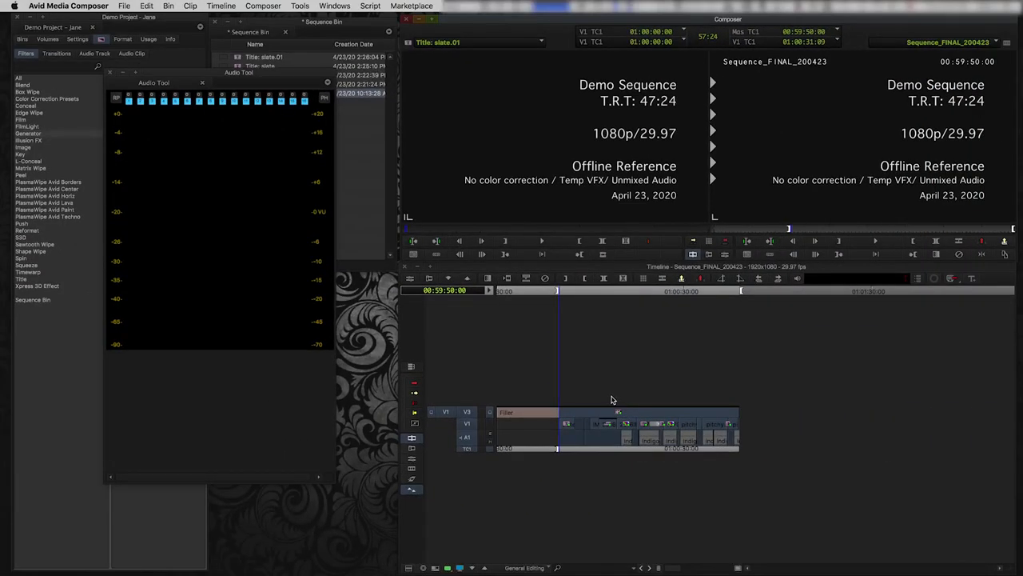
pyautogui.moveTo(602, 445)
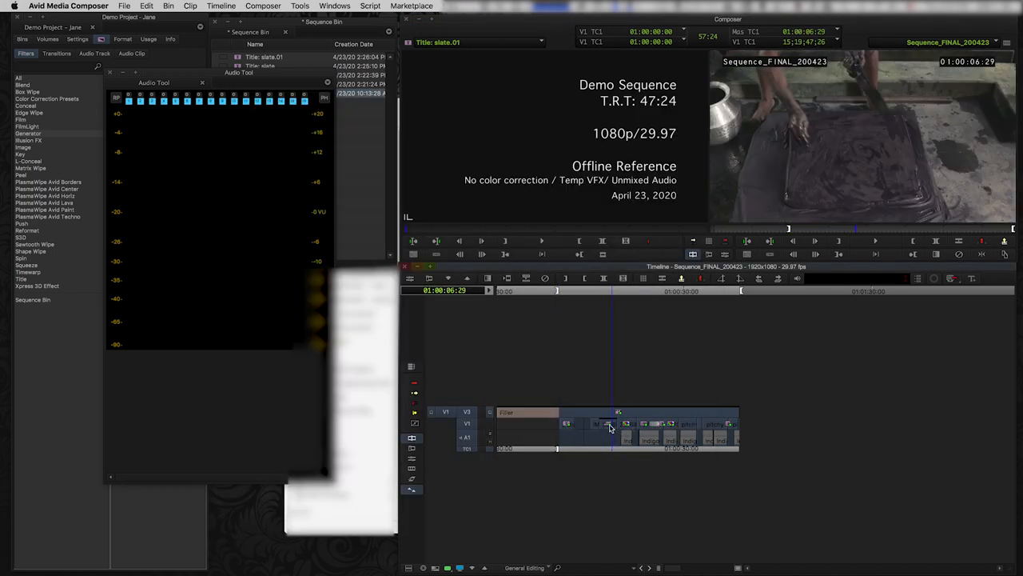
pyautogui.click(632, 291)
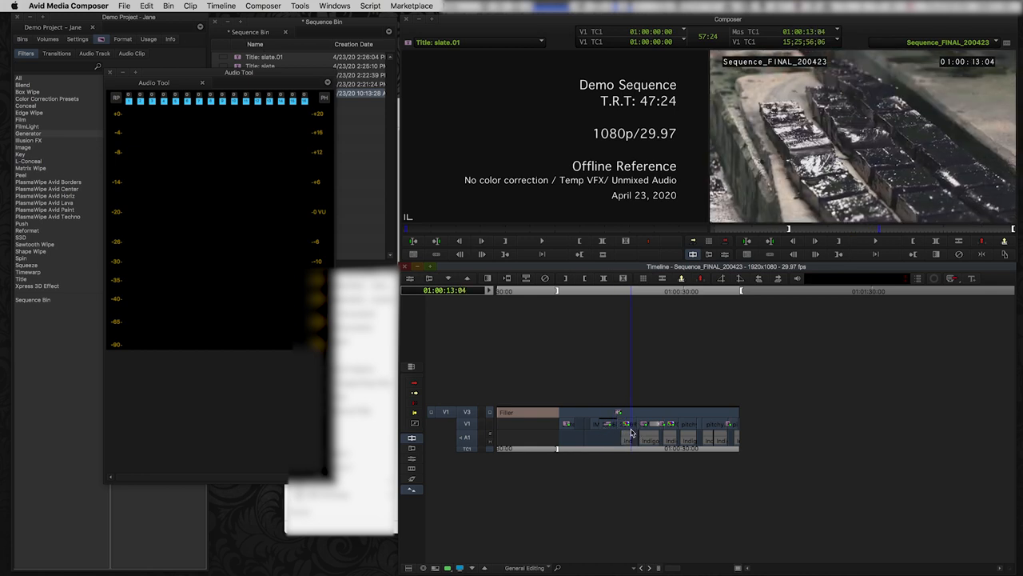
pyautogui.moveTo(636, 430)
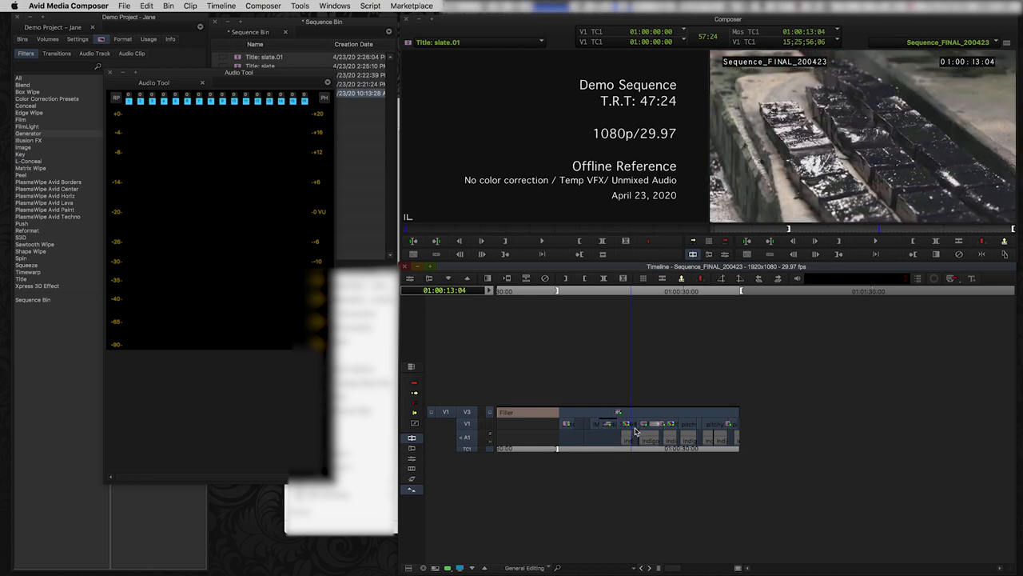